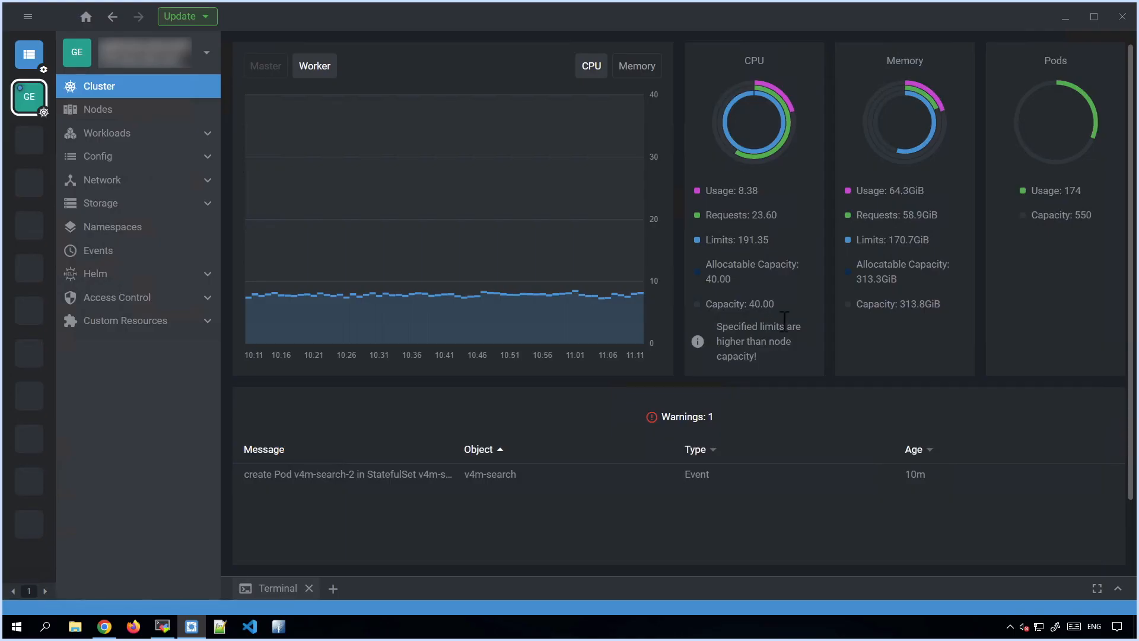
{"action": "mouse_move", "coordinate": [585, 425]}
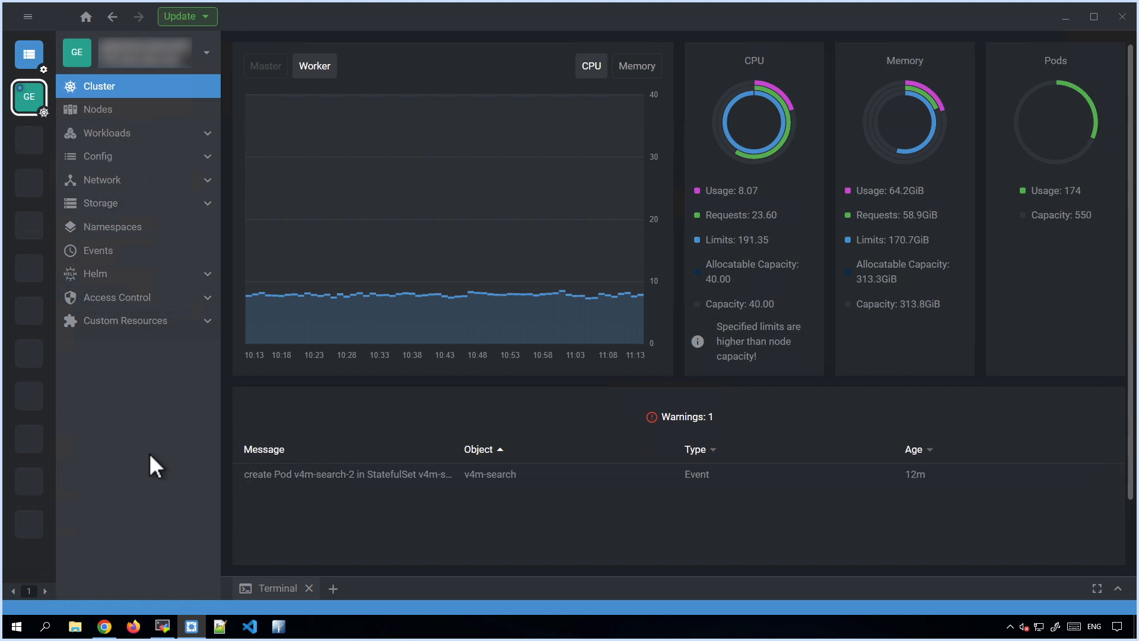
{"action": "mouse_move", "coordinate": [108, 365]}
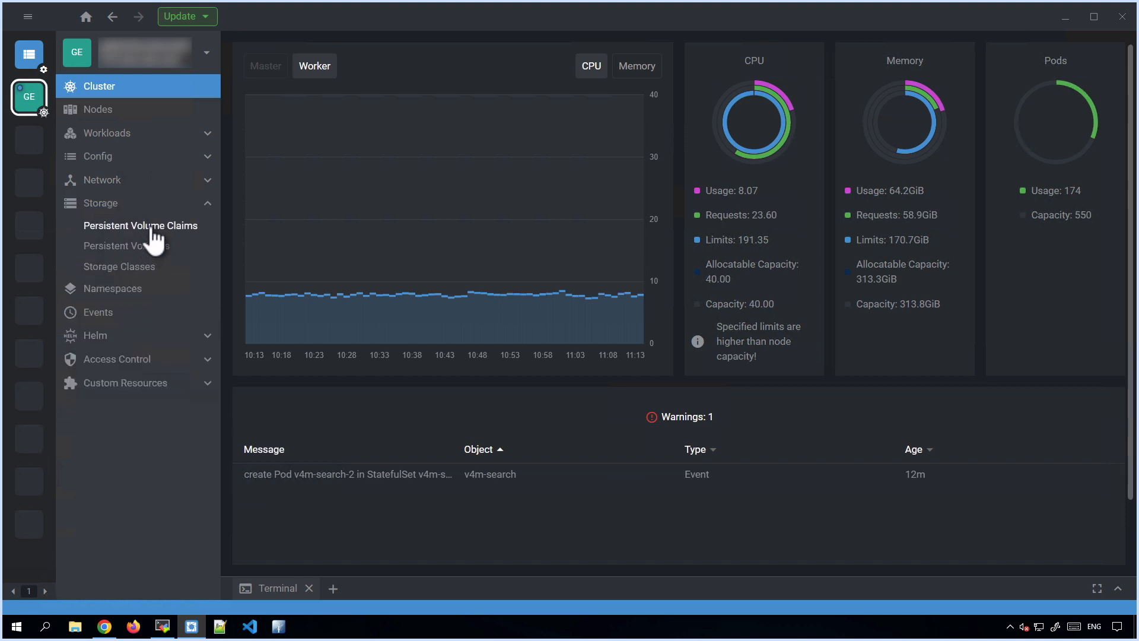
Step: Show OpenLens Persistent Volume Claims filtered to the v4mmon namespace
{"action": "left_click", "coordinate": [140, 225]}
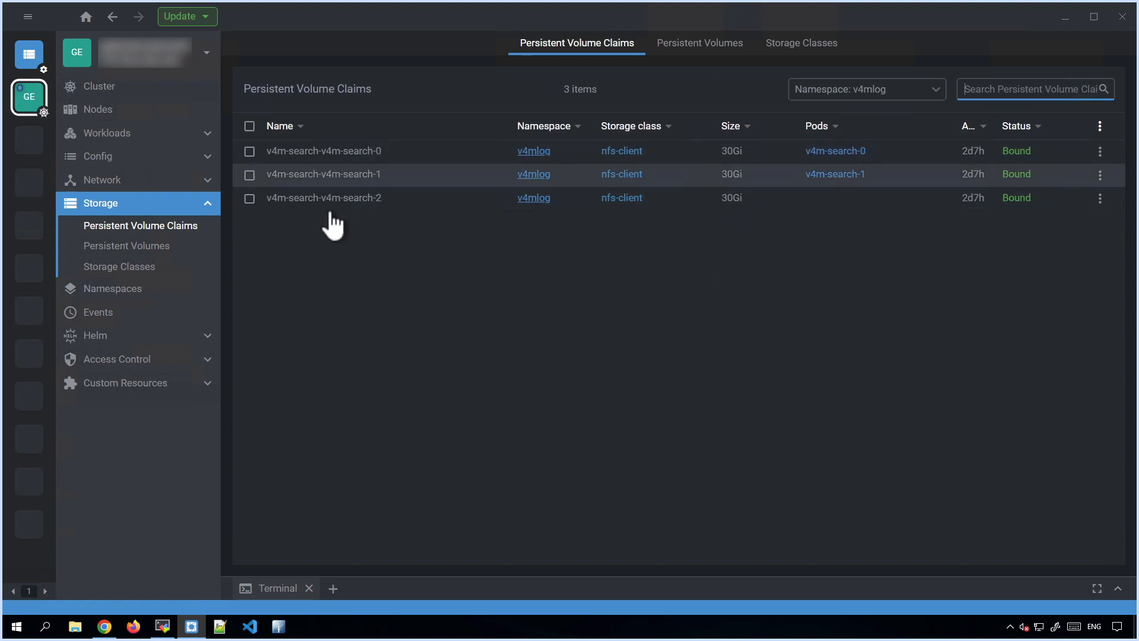
{"action": "mouse_move", "coordinate": [712, 217]}
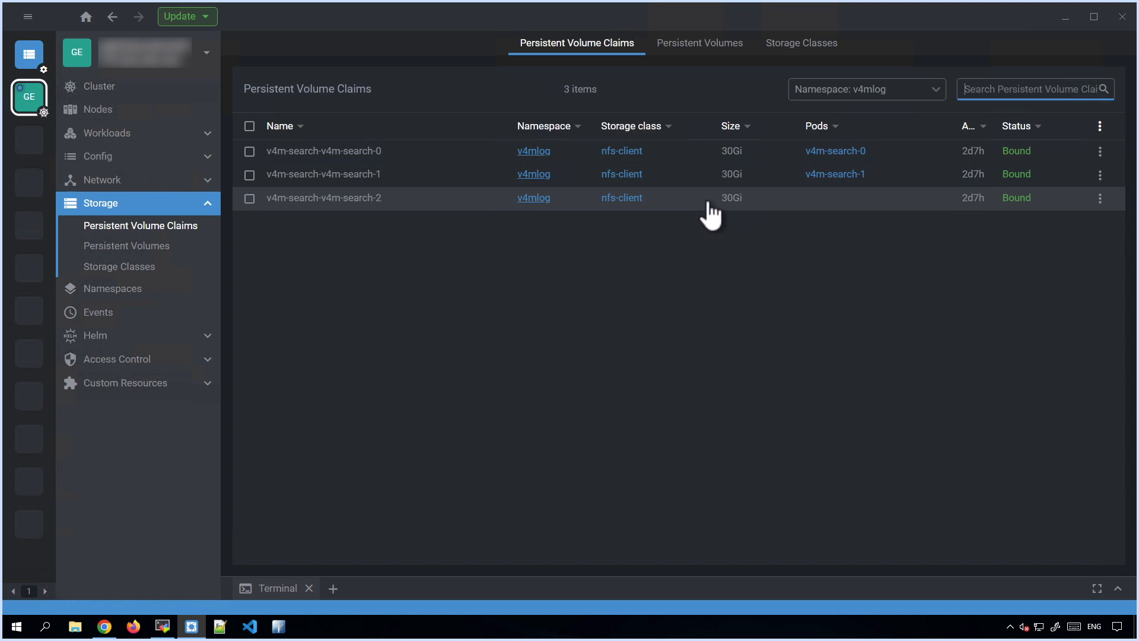
{"action": "left_click", "coordinate": [864, 88]}
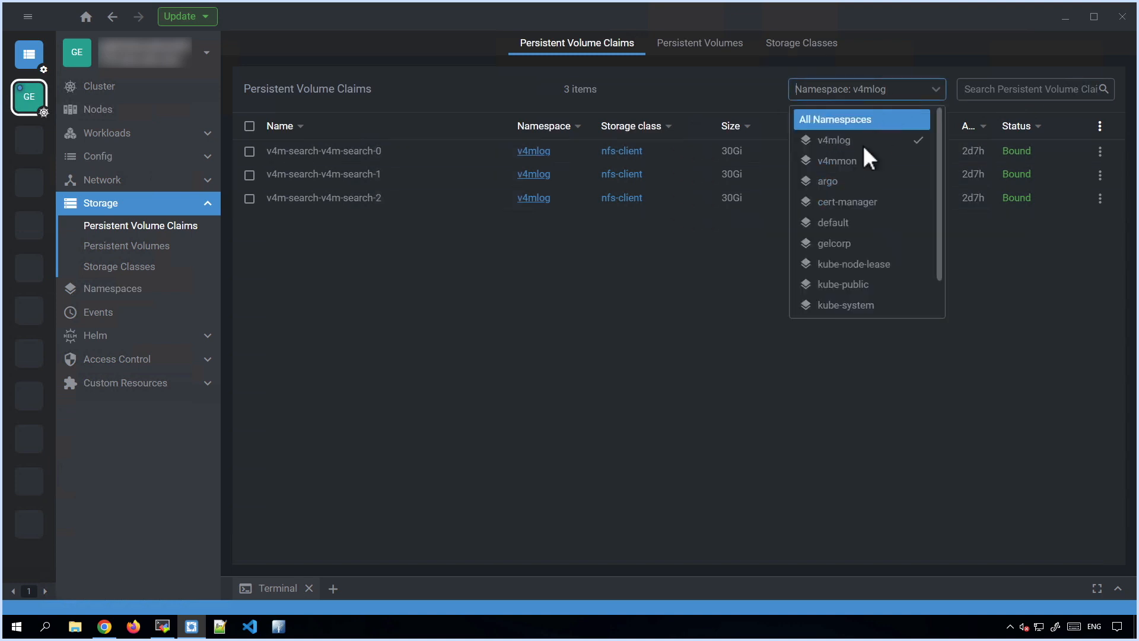
{"action": "left_click", "coordinate": [837, 160]}
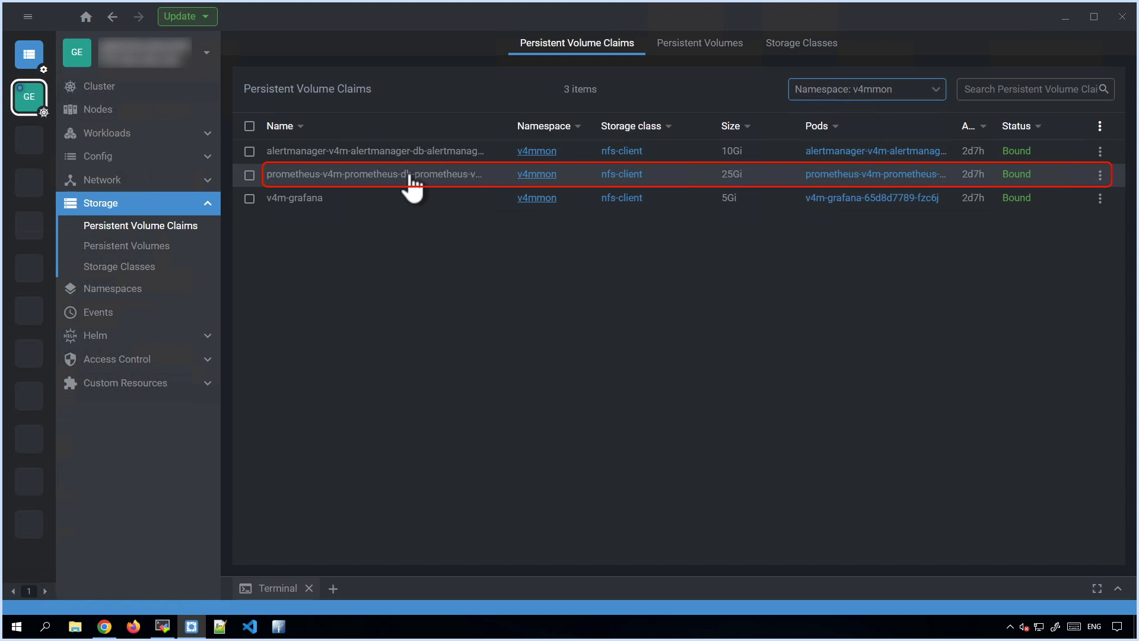
{"action": "mouse_move", "coordinate": [414, 203]}
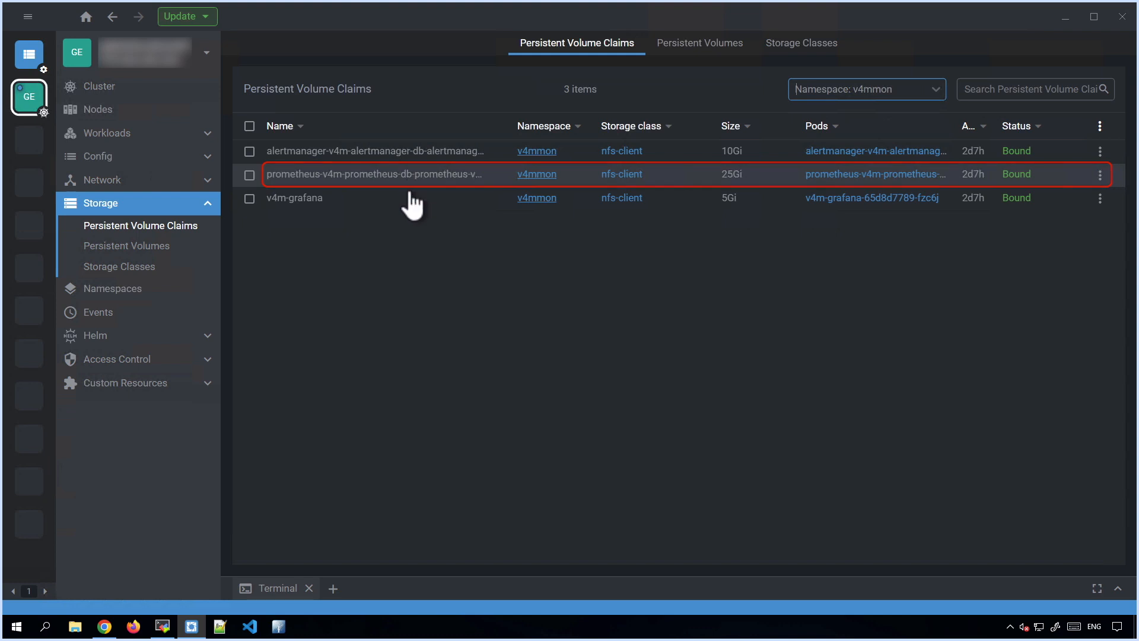
{"action": "mouse_move", "coordinate": [472, 376]}
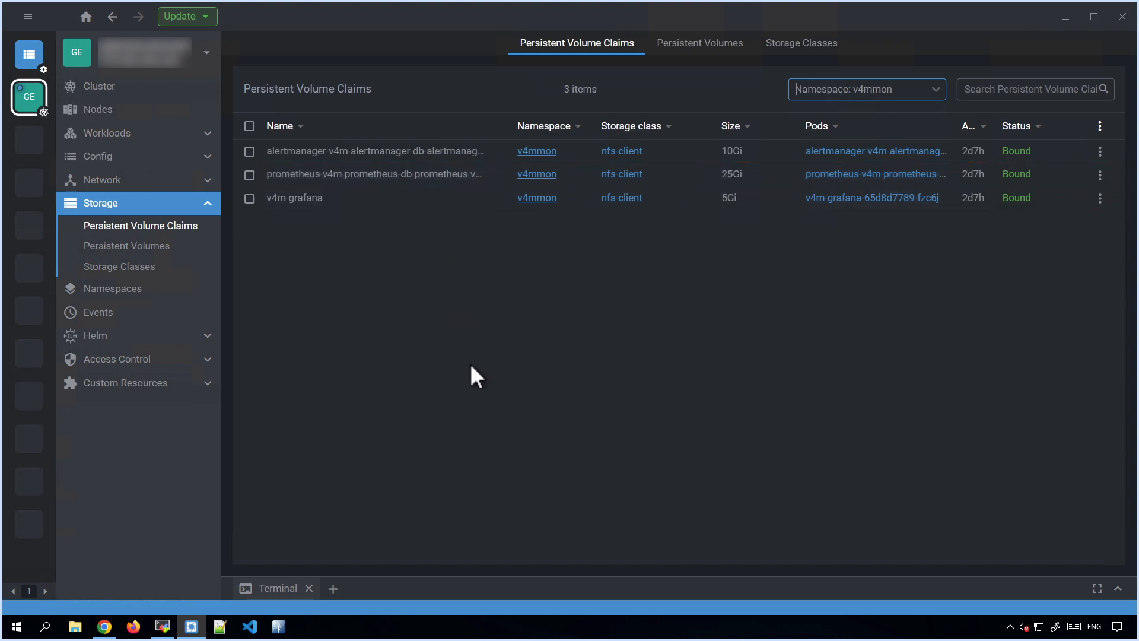
{"action": "mouse_move", "coordinate": [187, 618]}
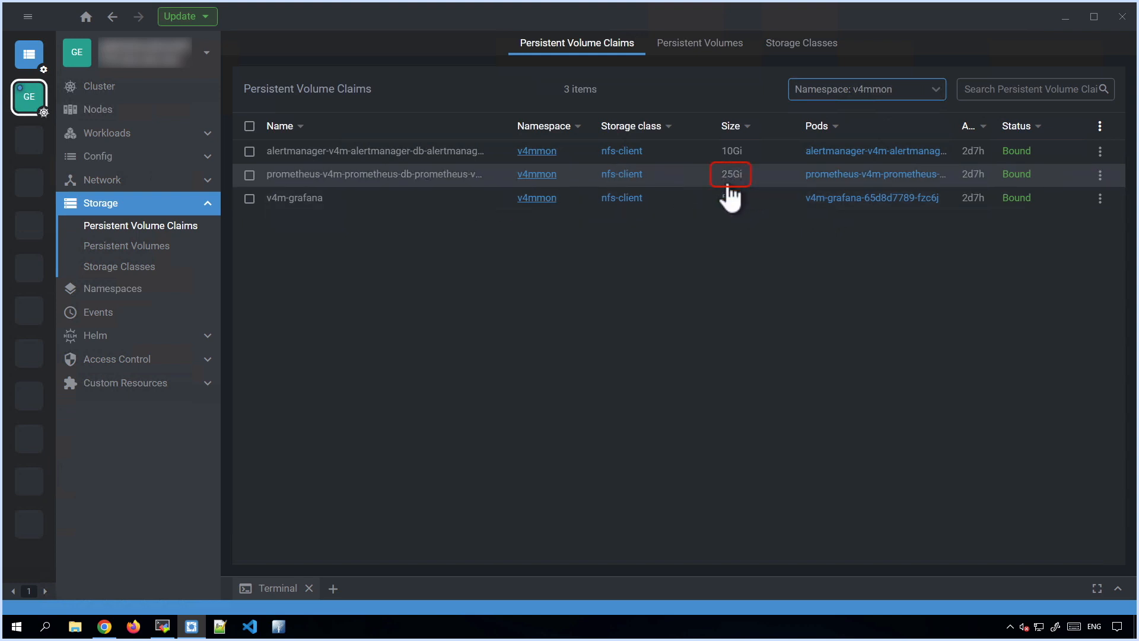
{"action": "mouse_move", "coordinate": [757, 201]}
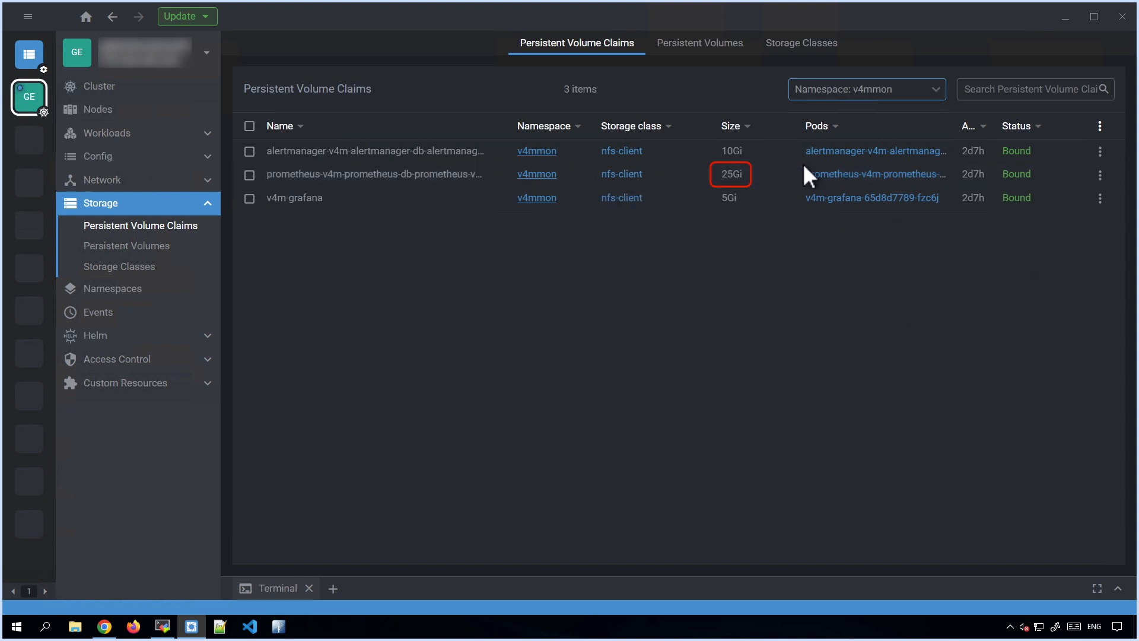
{"action": "mouse_move", "coordinate": [635, 180]}
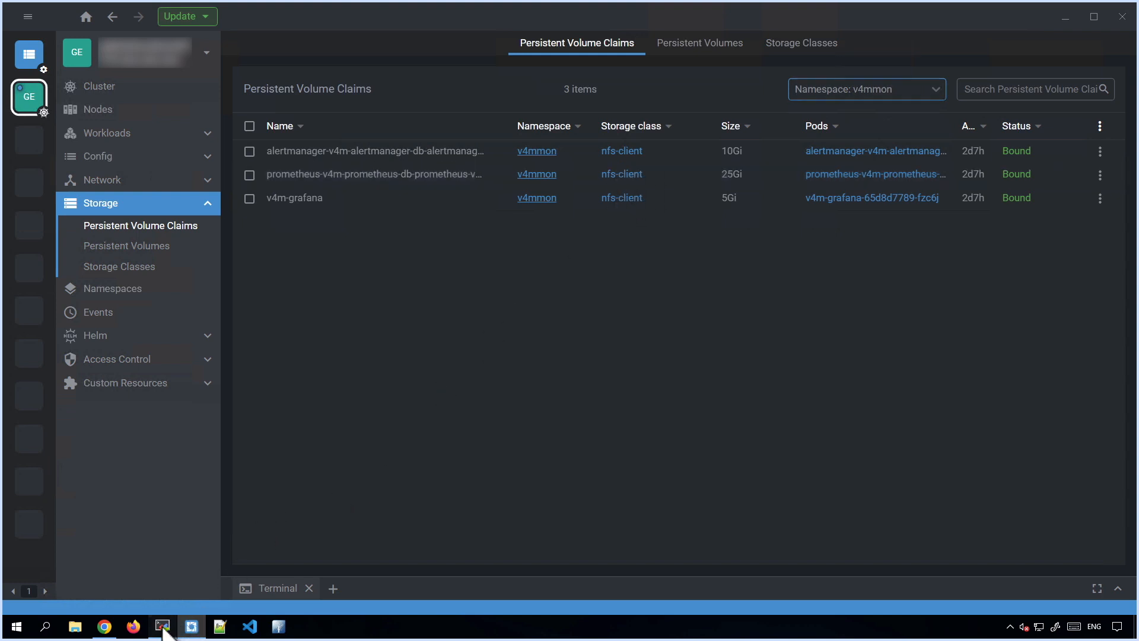
Step: Run kubectl -n v4mmon get pvc in MobaXterm, showing the prometheus claim at 25Gi
{"action": "left_click", "coordinate": [162, 626]}
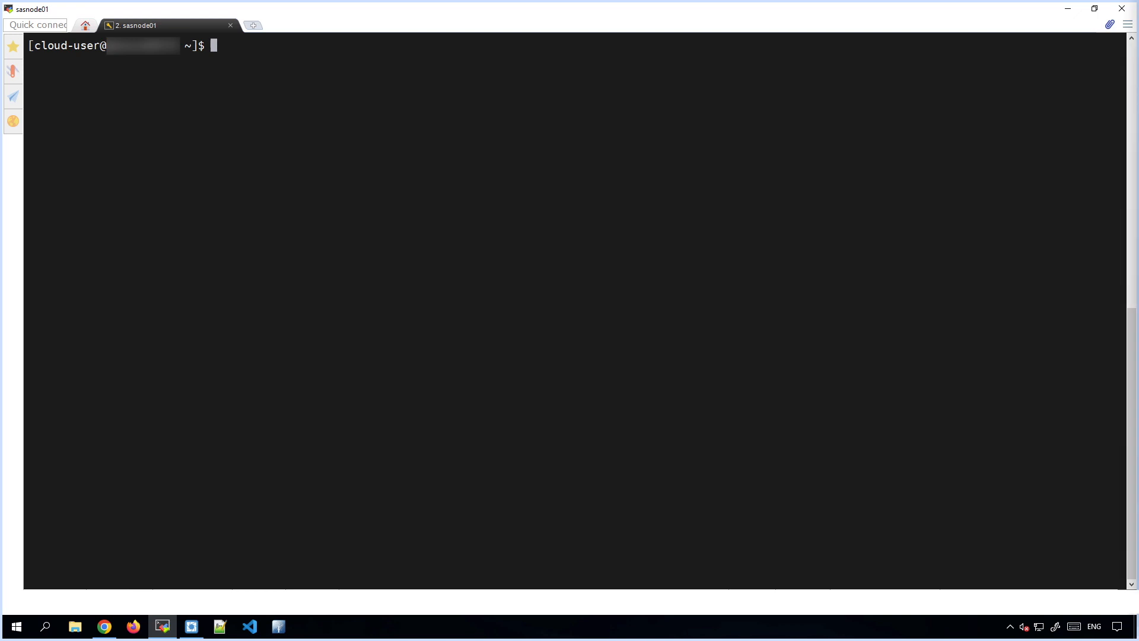
{"action": "type", "text": "kubectl -n v4mmon get pvc"}
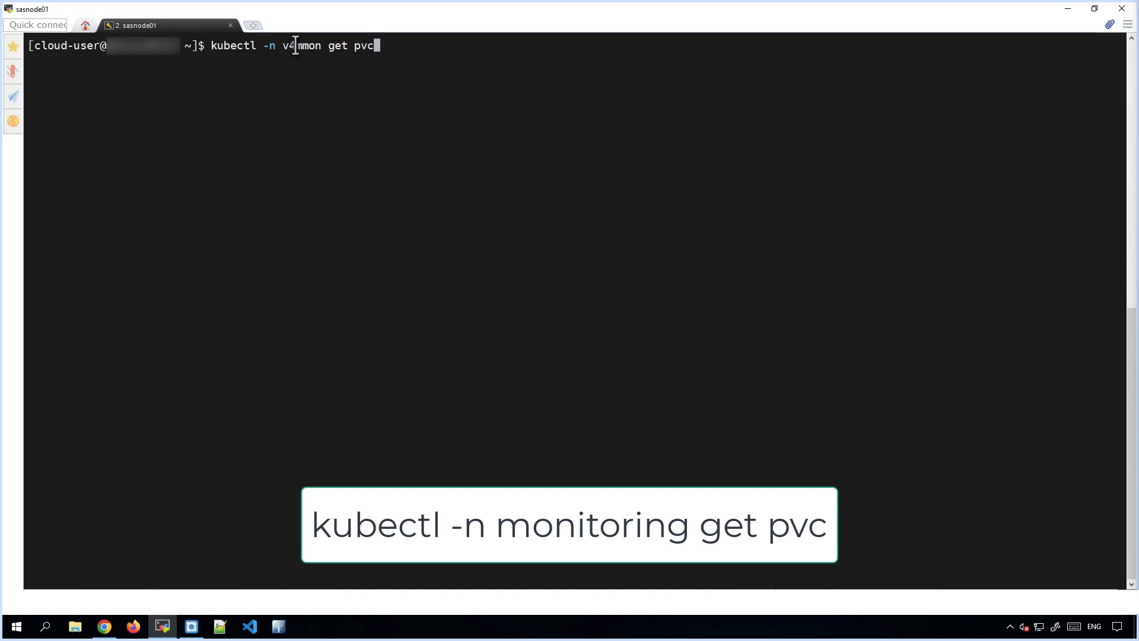
{"action": "double_click", "coordinate": [300, 45]}
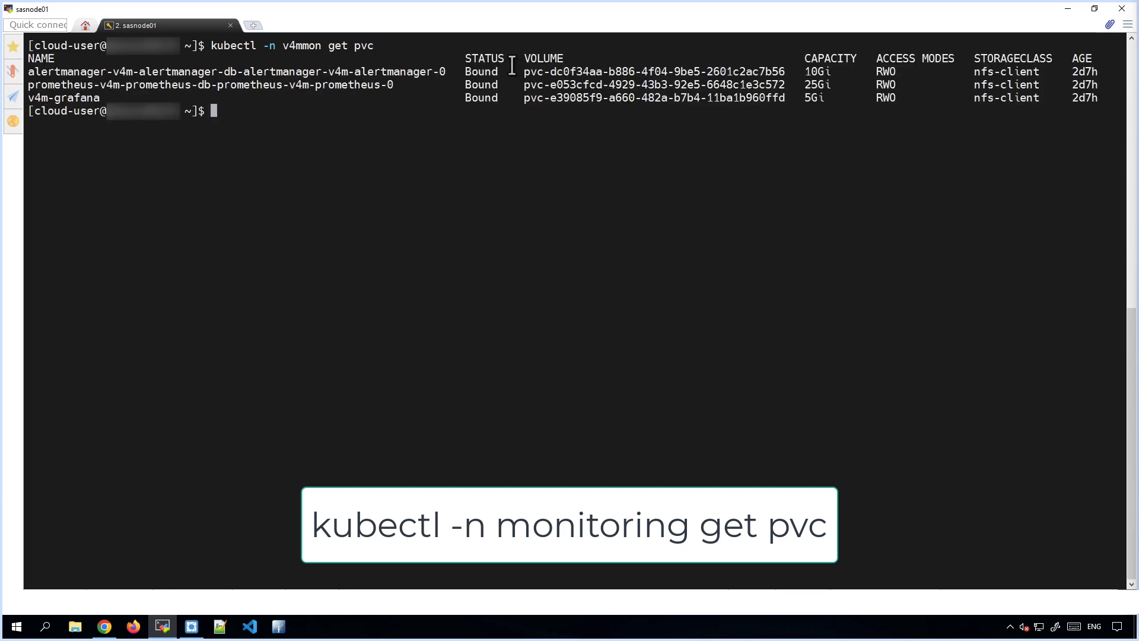
{"action": "mouse_move", "coordinate": [892, 130]}
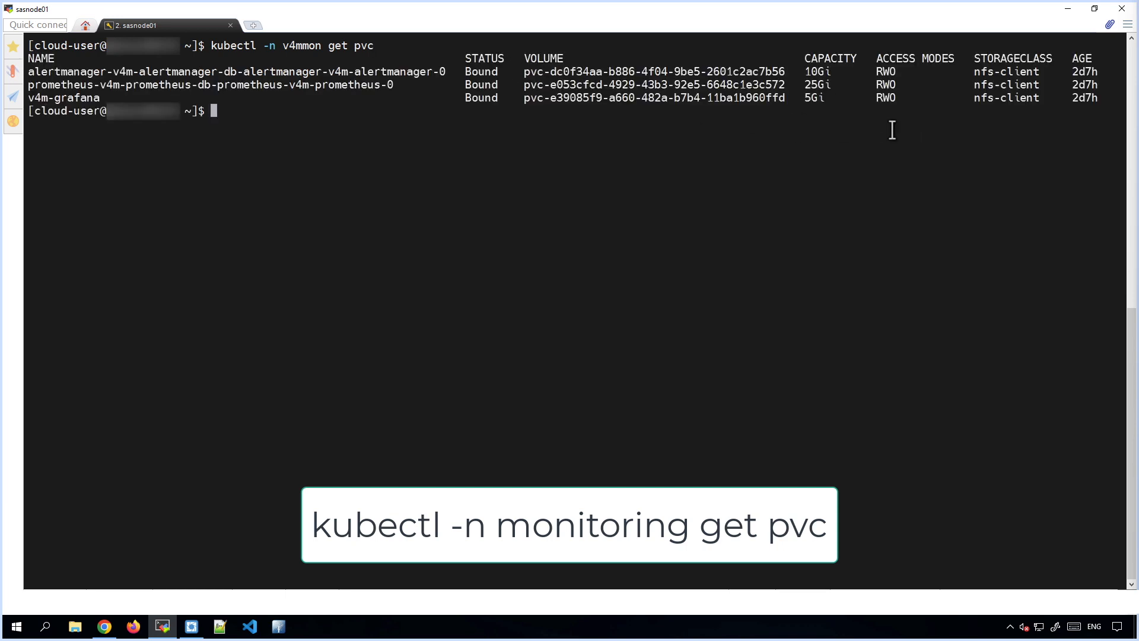
{"action": "mouse_move", "coordinate": [366, 93]}
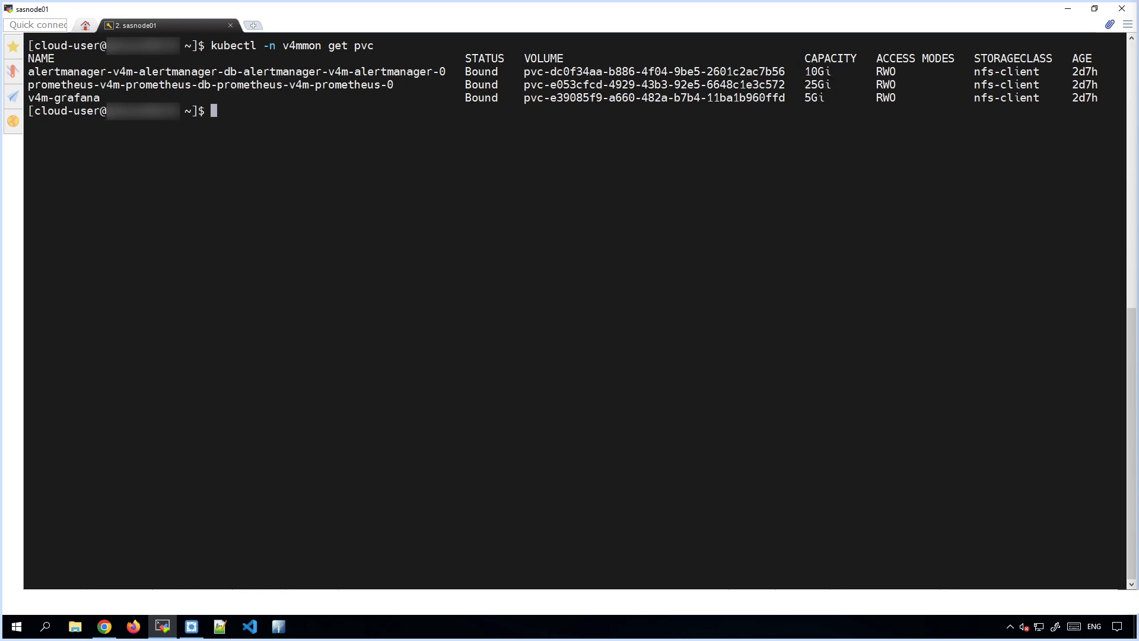
{"action": "mouse_move", "coordinate": [833, 550]}
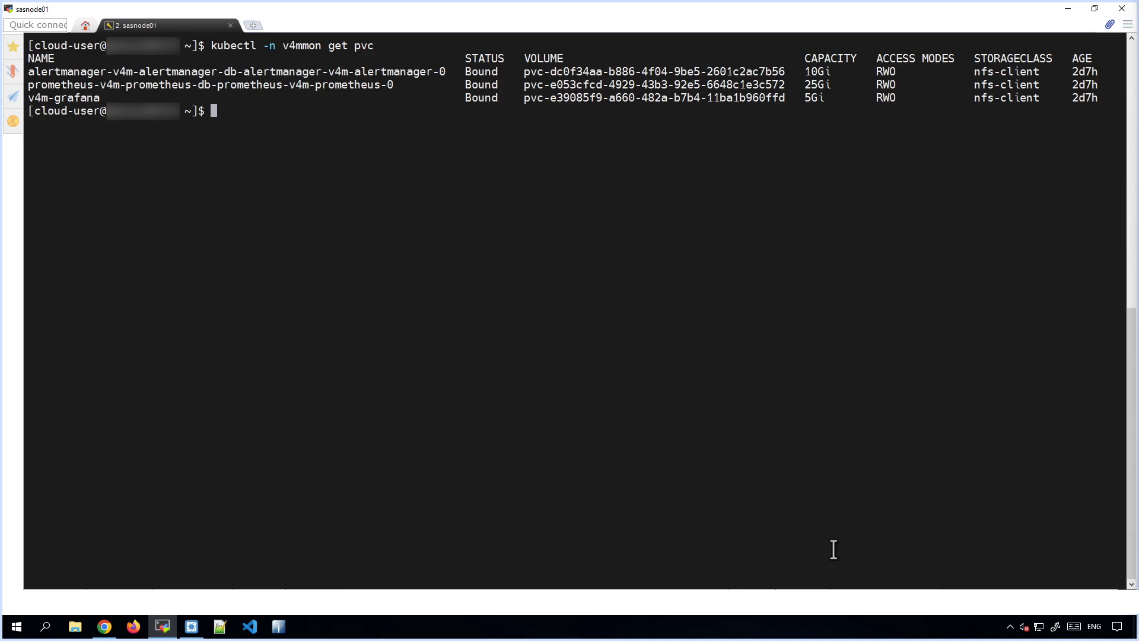
Step: Scroll Grafana's Prometheus Overview dashboard down to the Storage head series and chunks charts
{"action": "left_click", "coordinate": [104, 625]}
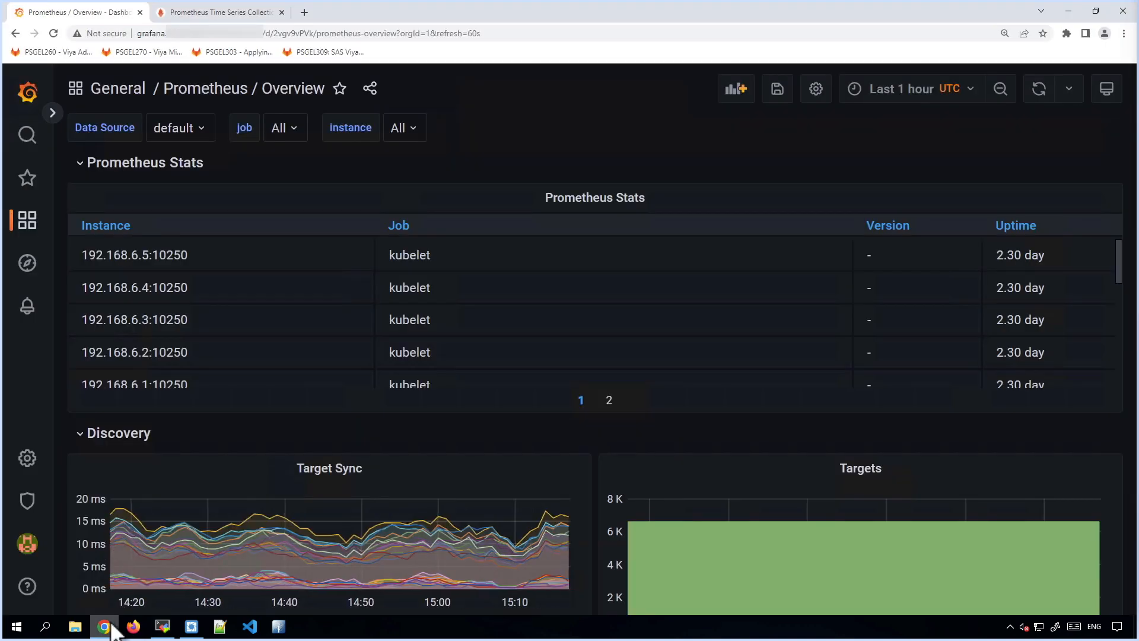
{"action": "scroll", "scroll_direction": "down", "scroll_amount": 3}
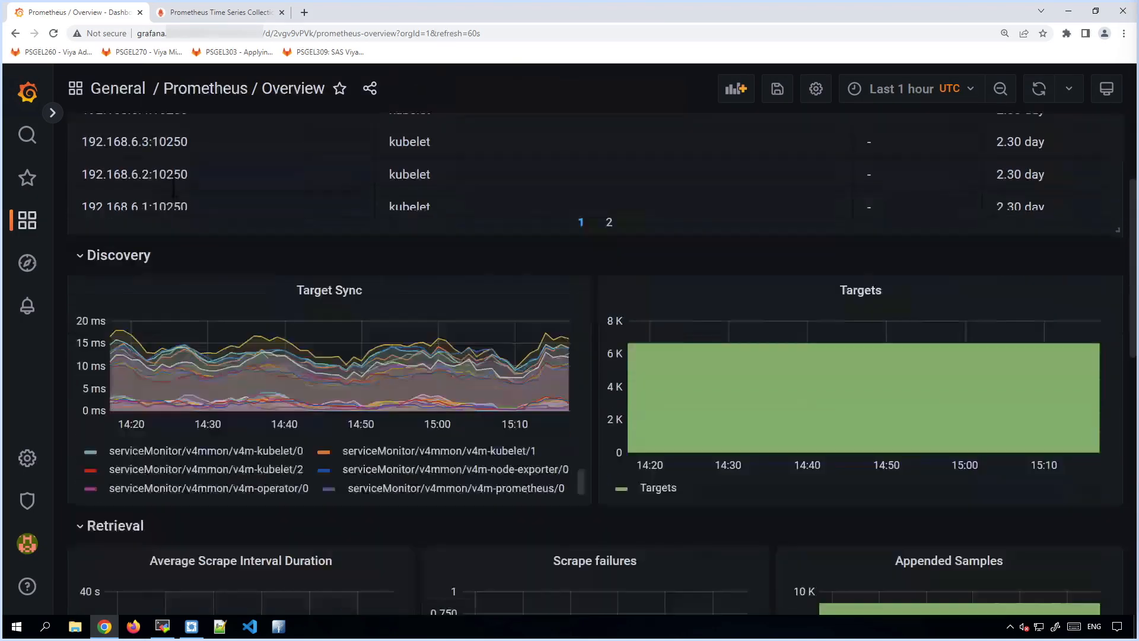
{"action": "scroll", "scroll_direction": "down", "scroll_amount": 3}
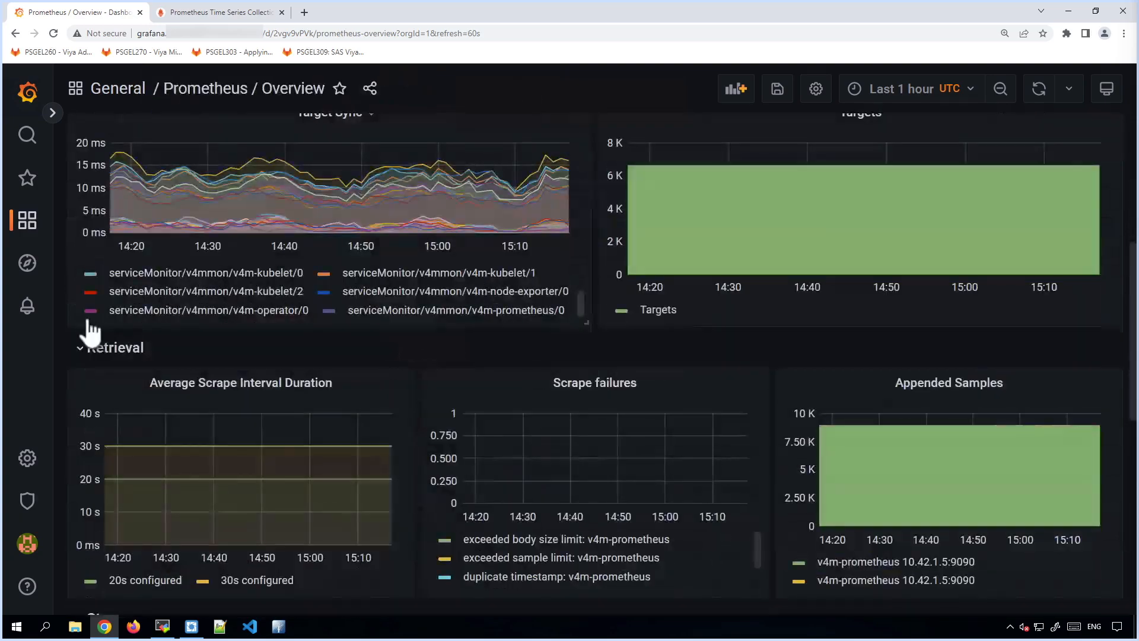
{"action": "scroll", "scroll_direction": "down", "scroll_amount": 3}
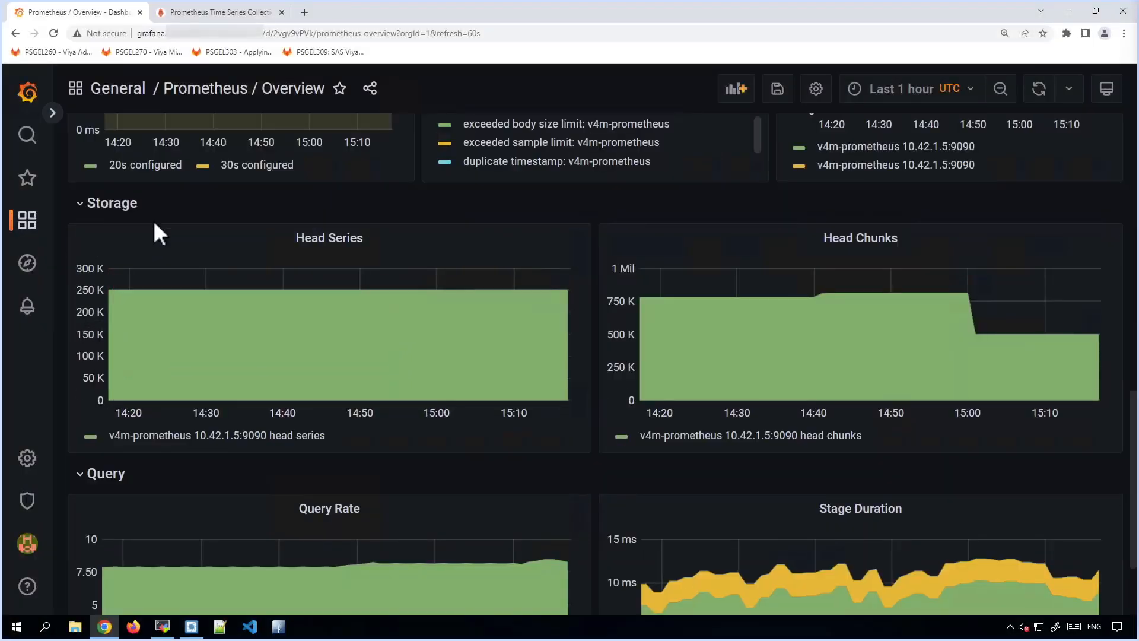
{"action": "mouse_move", "coordinate": [640, 334]}
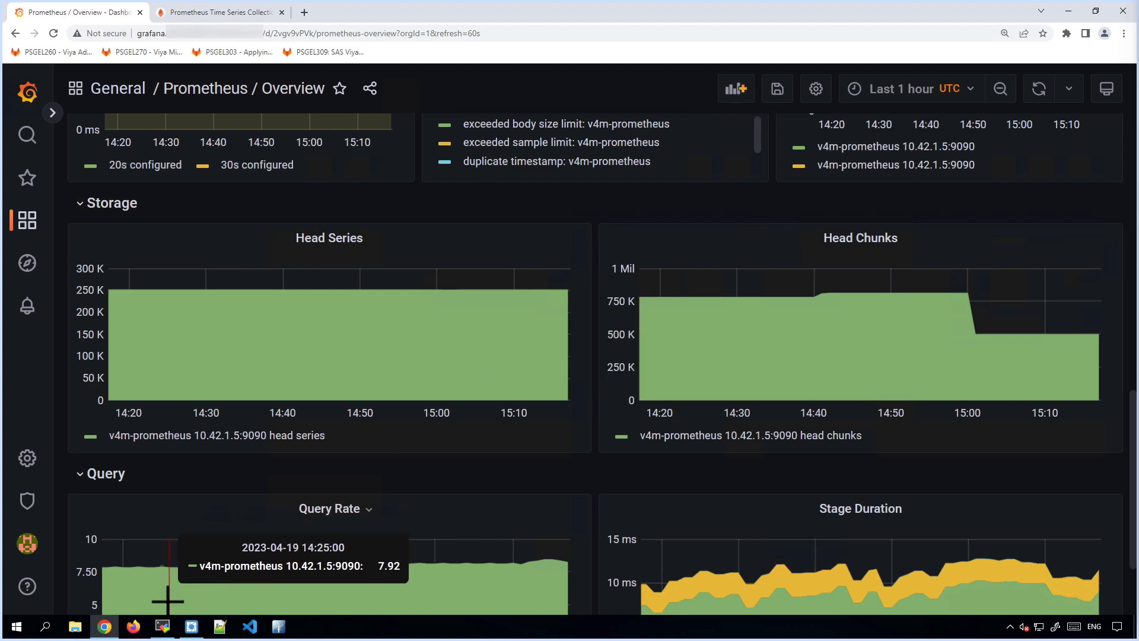
{"action": "left_click", "coordinate": [162, 625]}
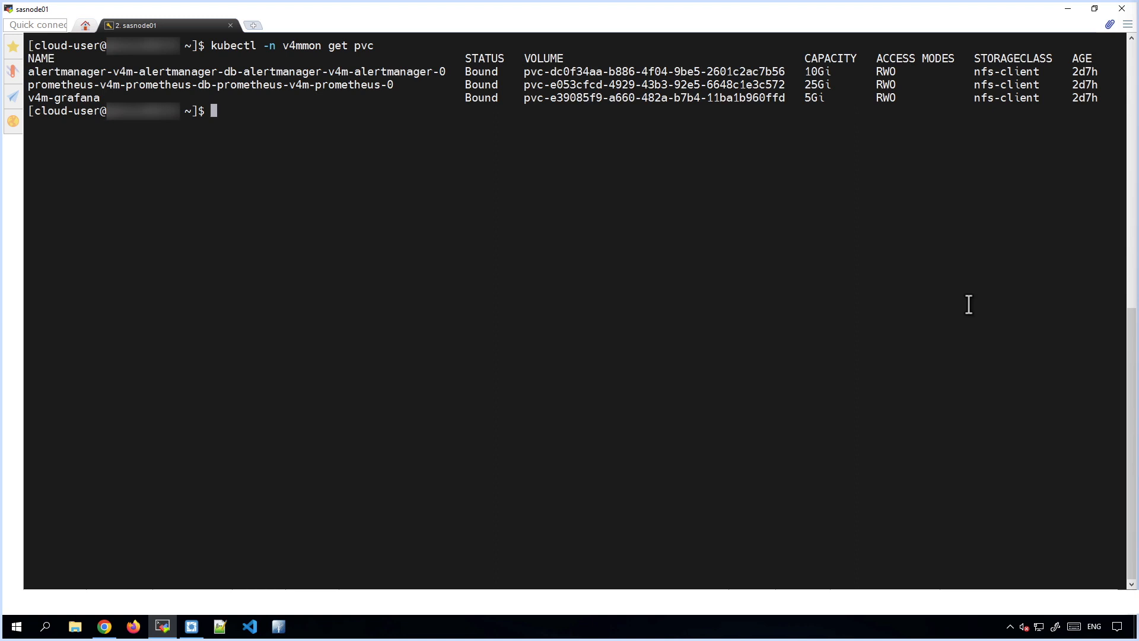
{"action": "mouse_move", "coordinate": [952, 296]}
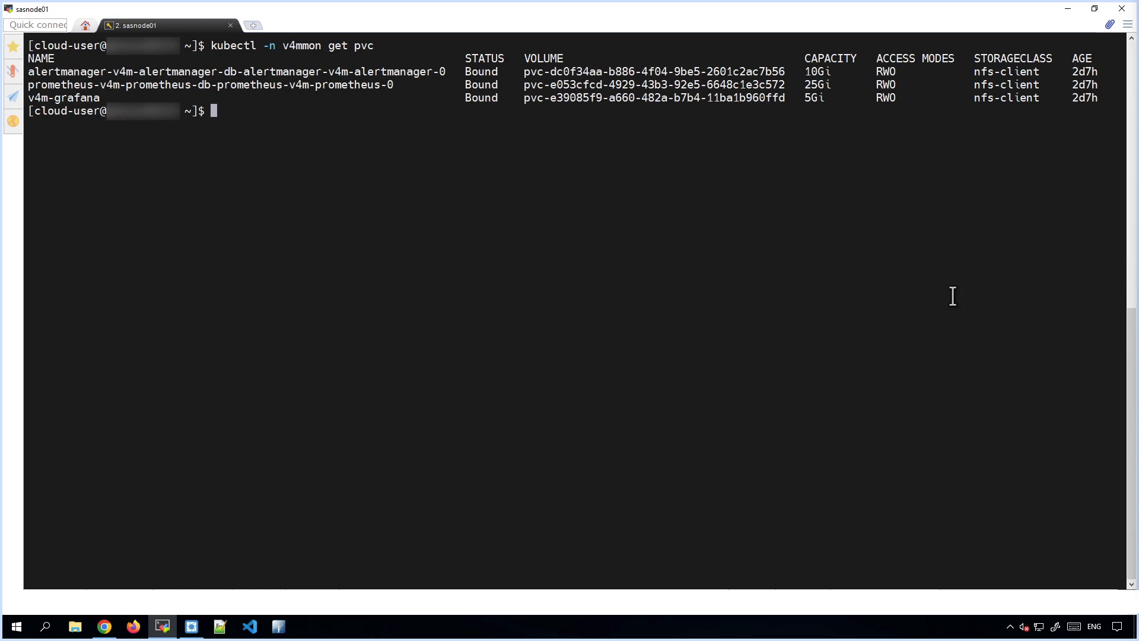
{"action": "mouse_move", "coordinate": [952, 293]}
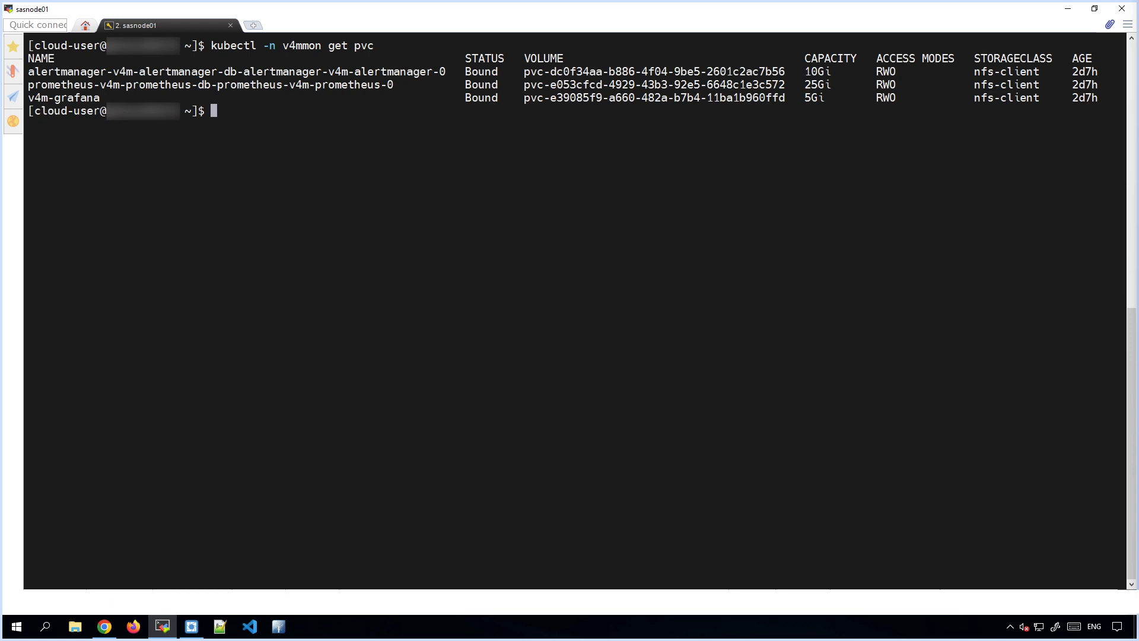
{"action": "mouse_move", "coordinate": [1126, 216]}
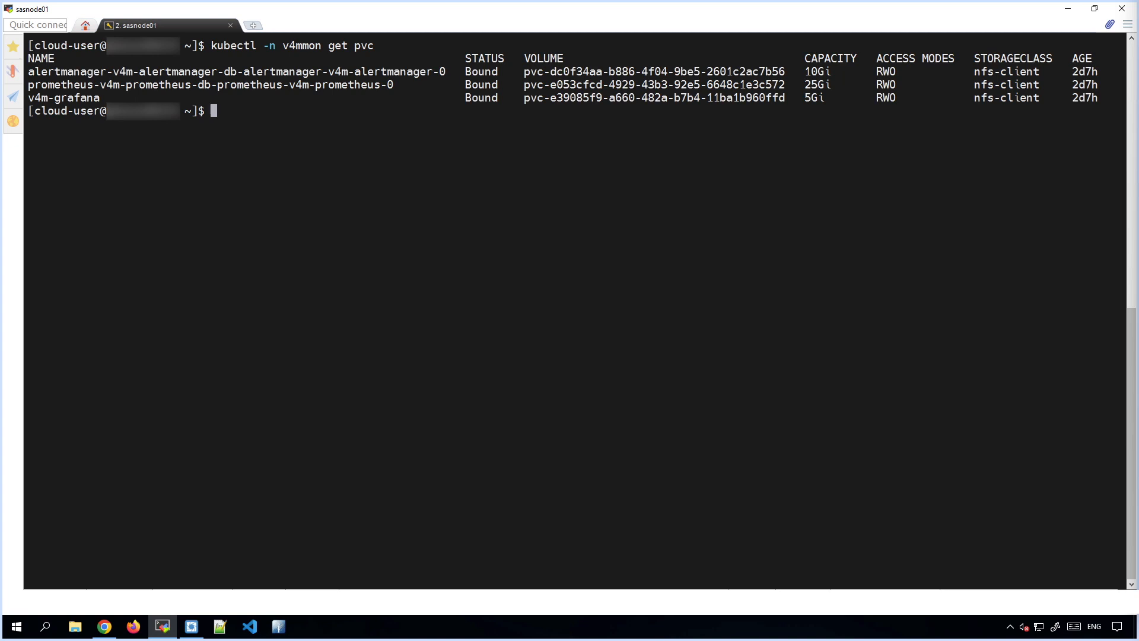
Step: List the Prometheus prometheus-db directory on the NFS share with ls -al
{"action": "type", "text": "ls -al /srv/nfs/kubedata/*-prometheus-v4m-prometheus-db-prometheus-v4m-prometheus-*/prometheus-db"}
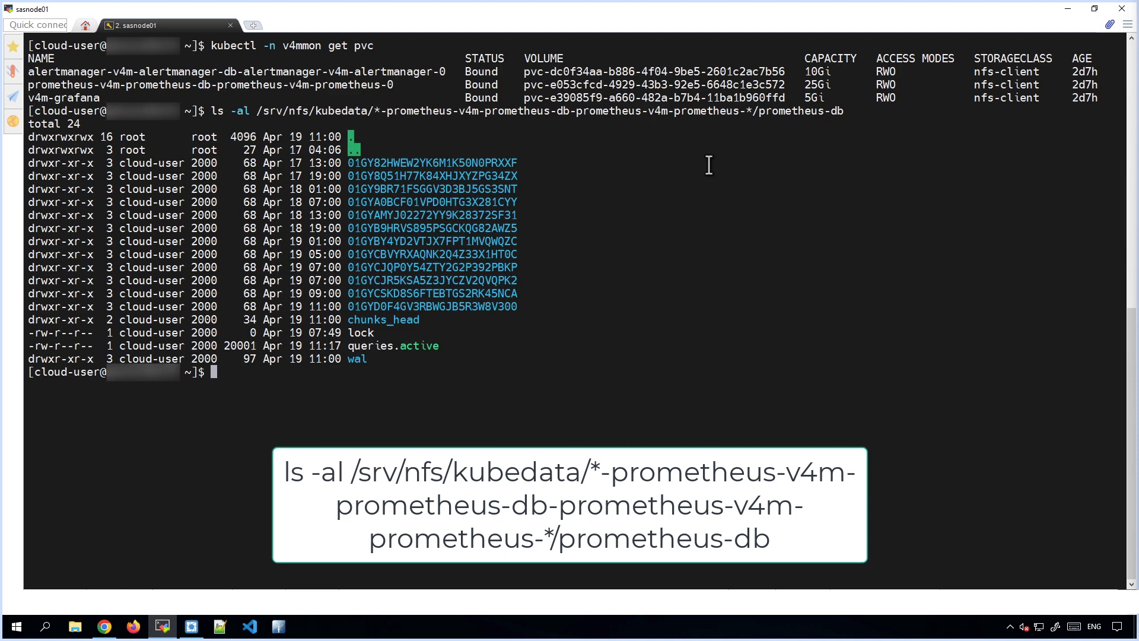
{"action": "mouse_move", "coordinate": [799, 116]}
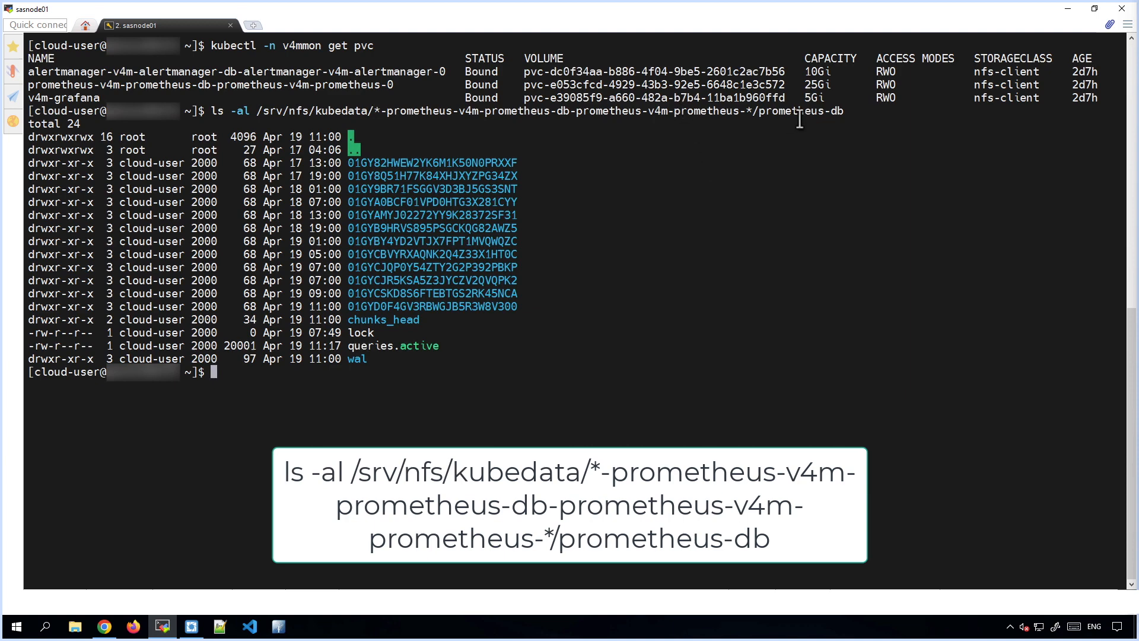
{"action": "mouse_move", "coordinate": [513, 298]}
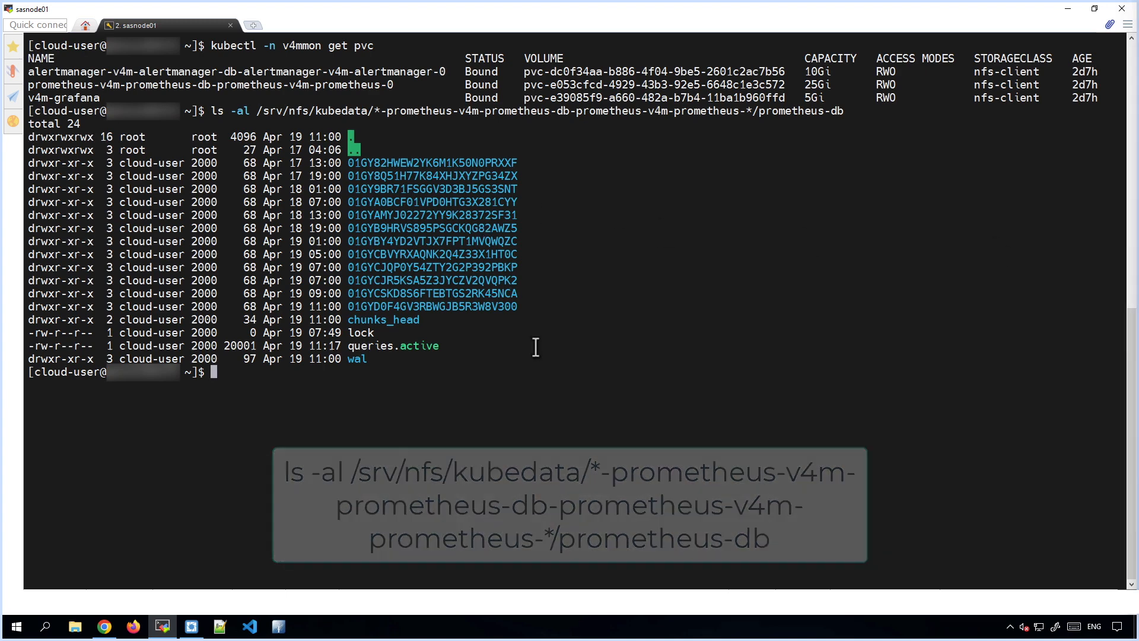
Step: Type a for loop running sudo du -xs on each Prometheus data folder
{"action": "type", "text": "for f in /srv/nfs/kubedata/*-prometheus-v4m-prometheus-db-prometheus-v4m-prometheus-* ; do sudo du -xs $f; done"}
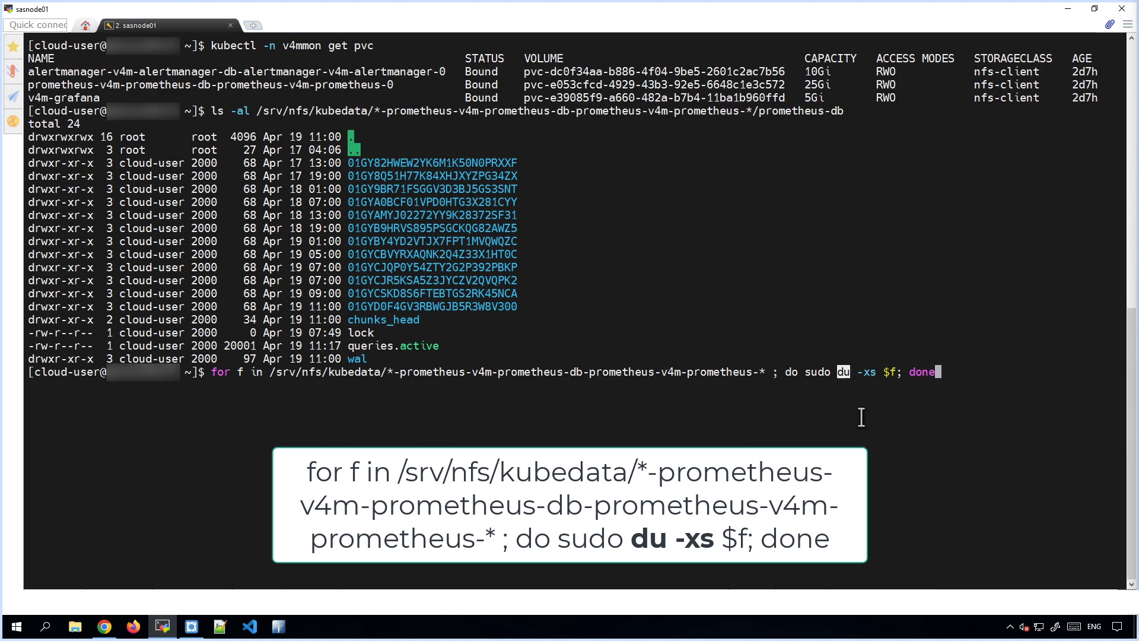
{"action": "mouse_move", "coordinate": [862, 413]}
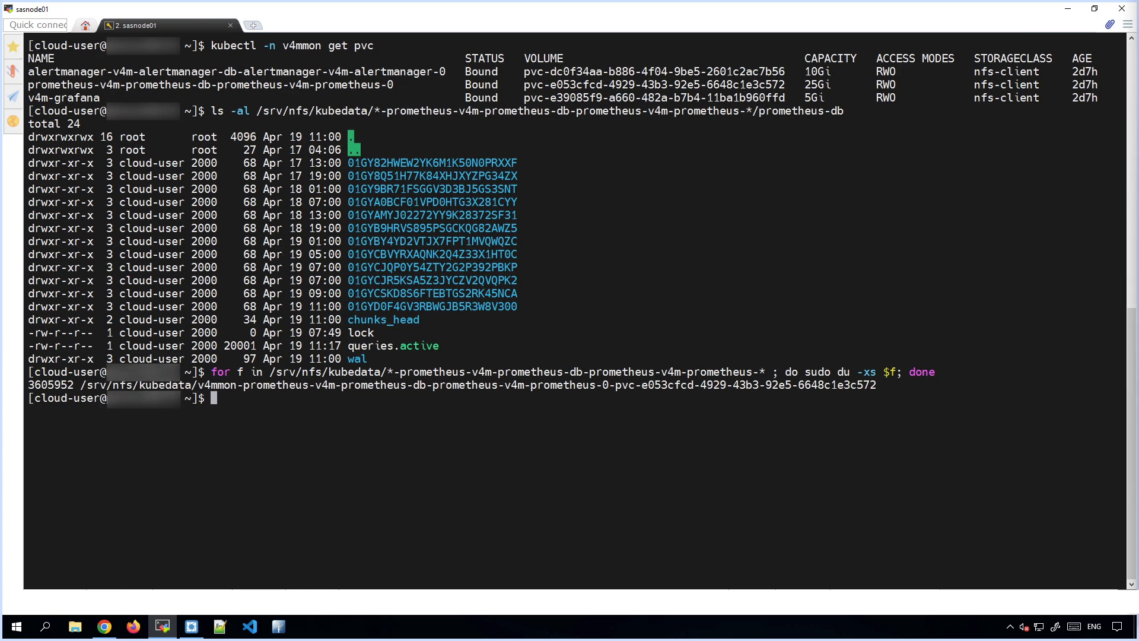
{"action": "mouse_move", "coordinate": [839, 295]}
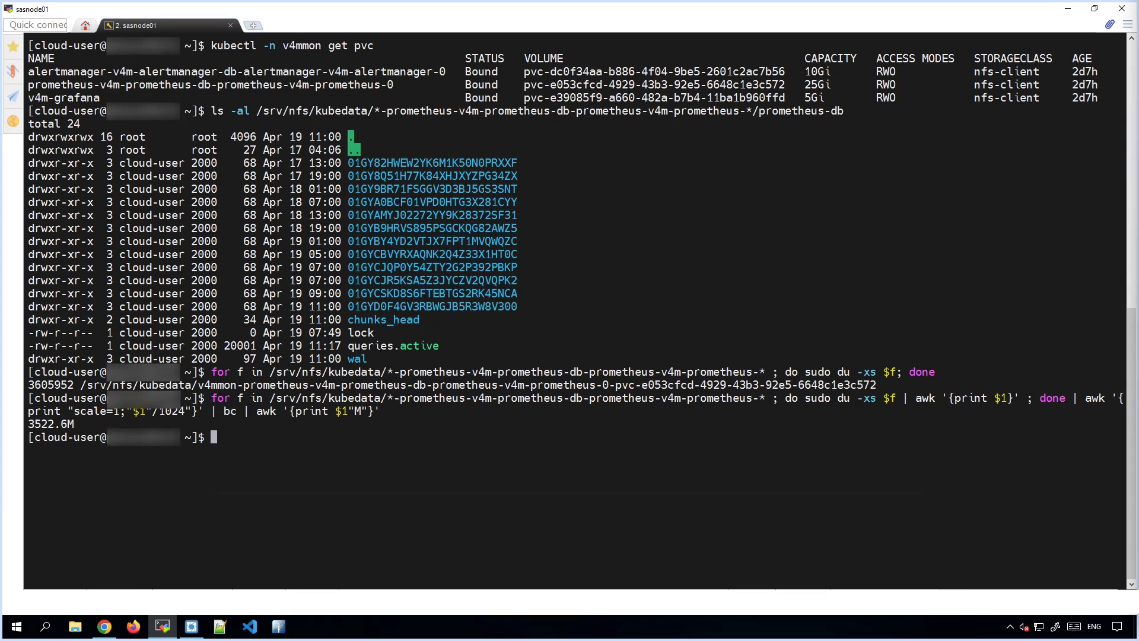
{"action": "mouse_move", "coordinate": [641, 464]}
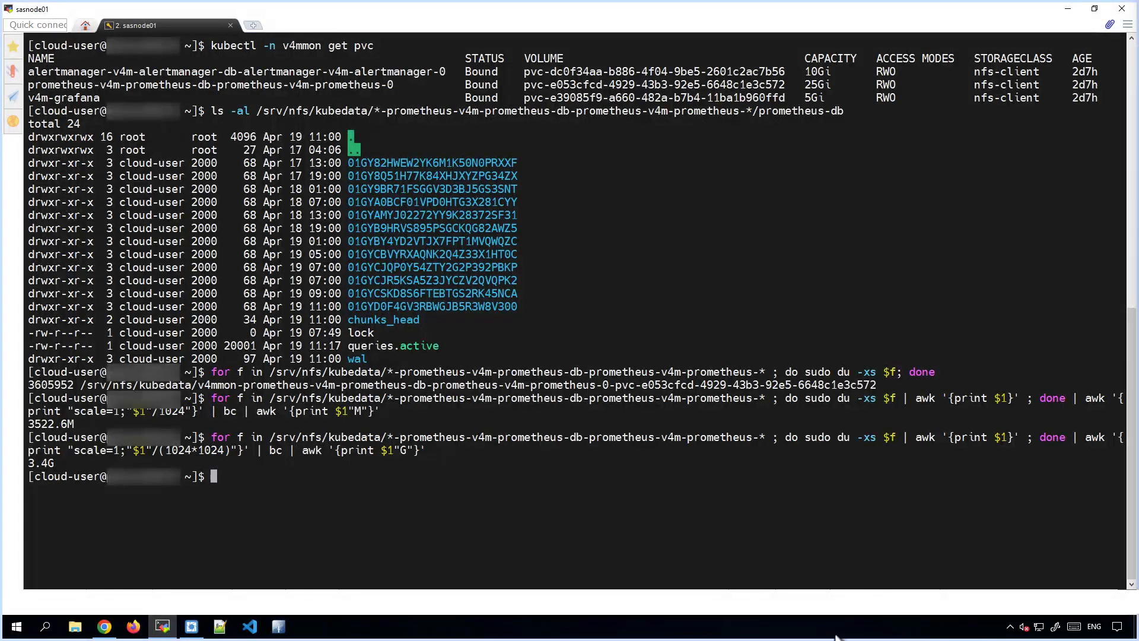
Step: Filter Prometheus Command-Line Flags by --storage.tsdb.retention, showing size 20GiB and time 1w
{"action": "left_click", "coordinate": [105, 625]}
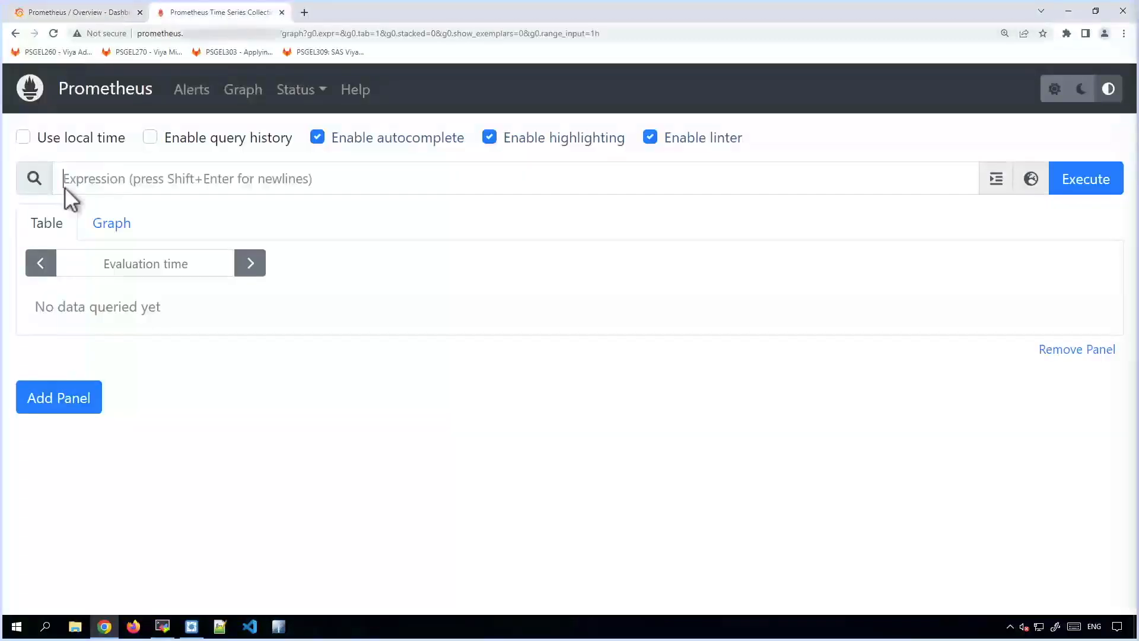
{"action": "mouse_move", "coordinate": [297, 89]}
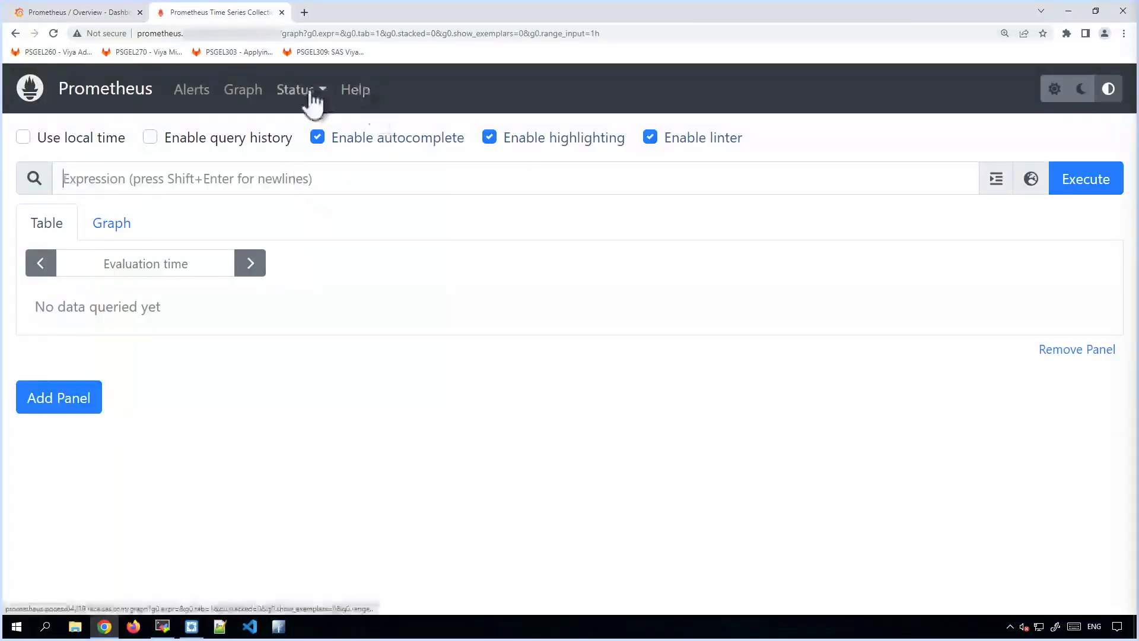
{"action": "left_click", "coordinate": [296, 90]}
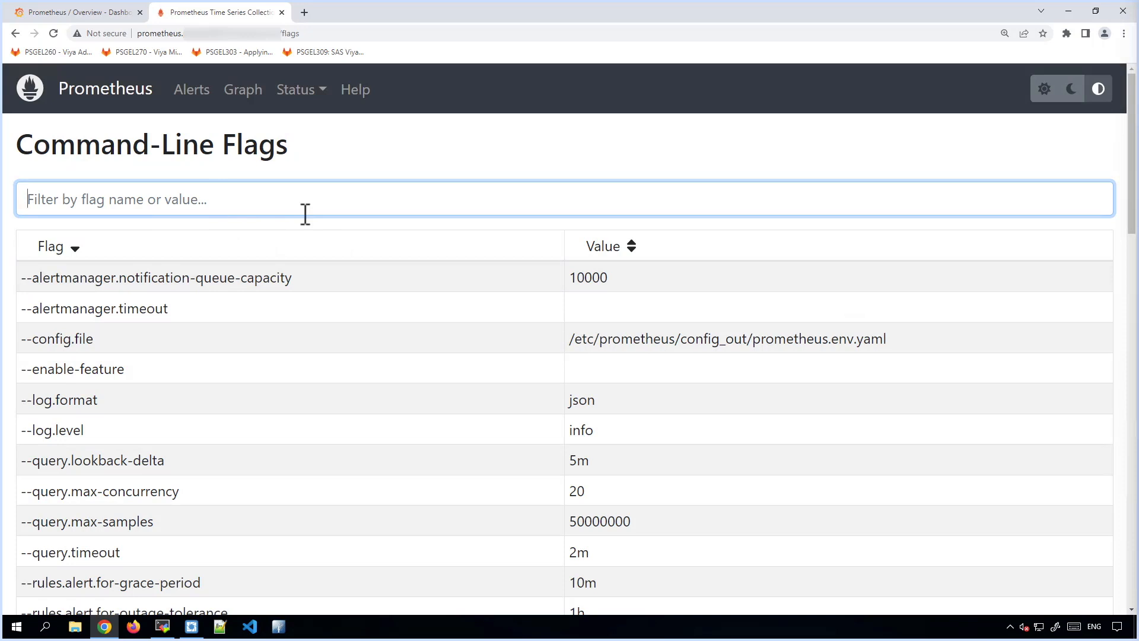
{"action": "type", "text": "--storage.tsdb.retention"}
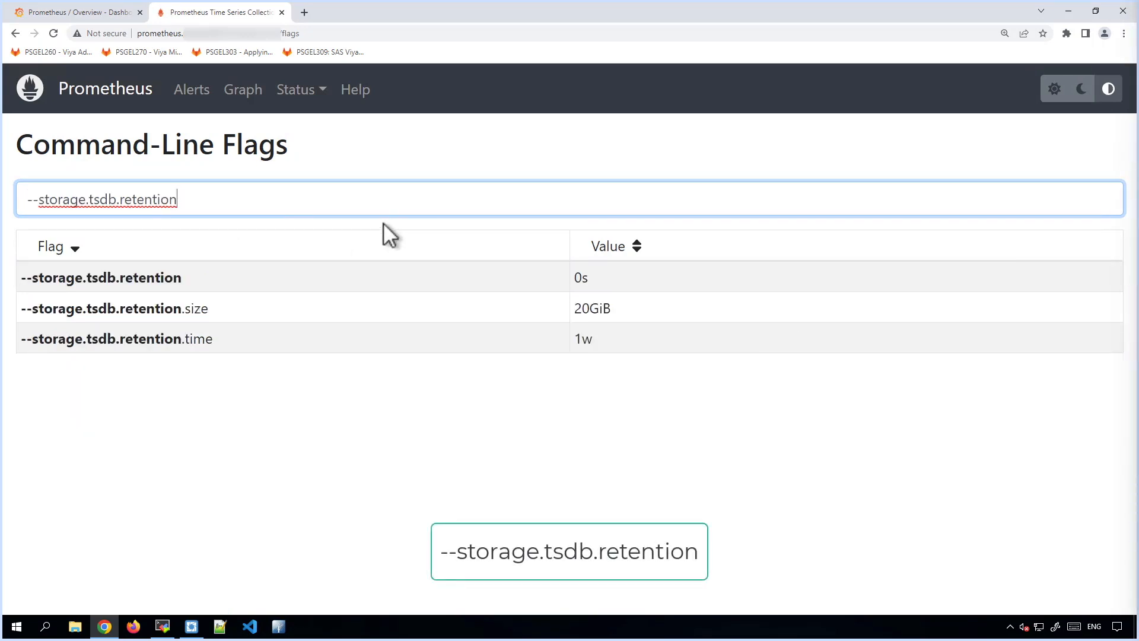
{"action": "mouse_move", "coordinate": [413, 230]}
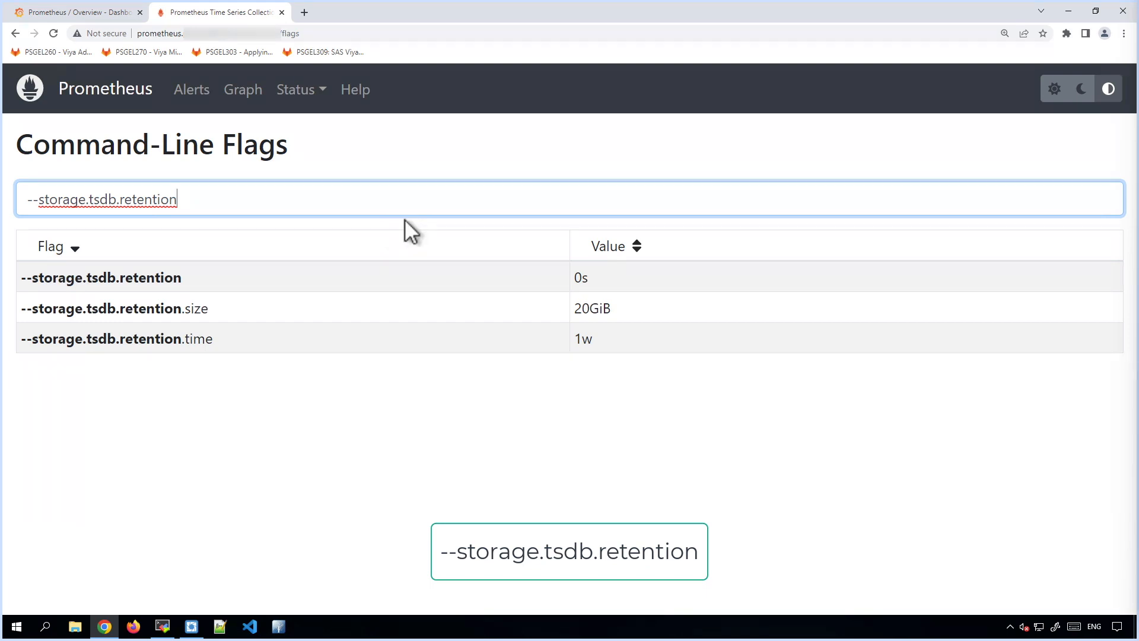
{"action": "mouse_move", "coordinate": [3, 392]}
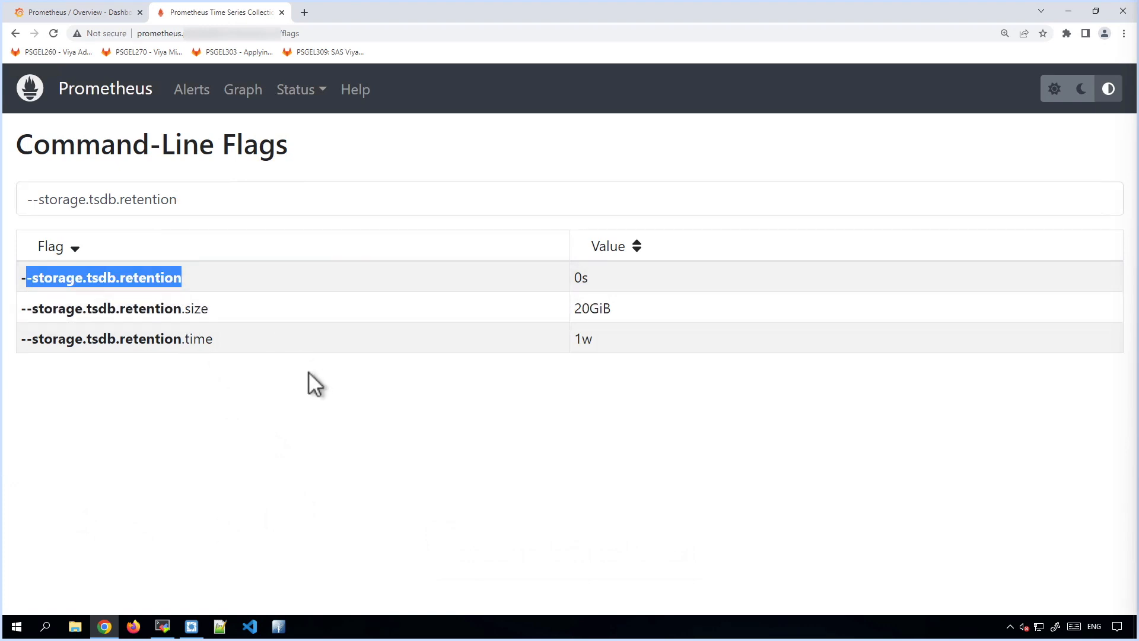
{"action": "mouse_move", "coordinate": [300, 375]}
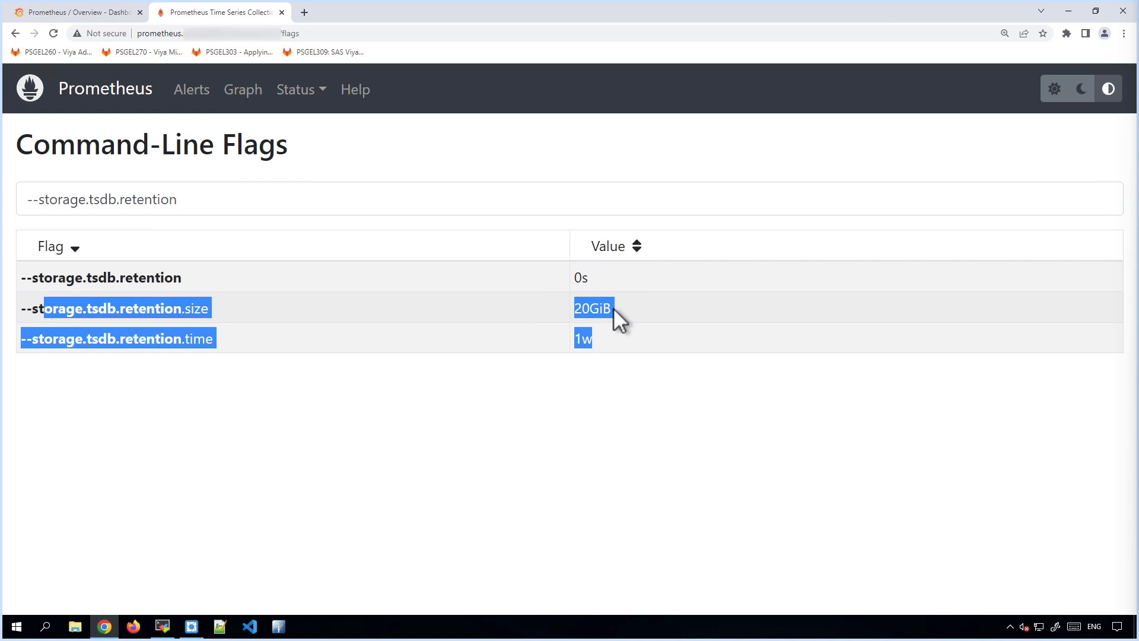
{"action": "mouse_move", "coordinate": [399, 376]}
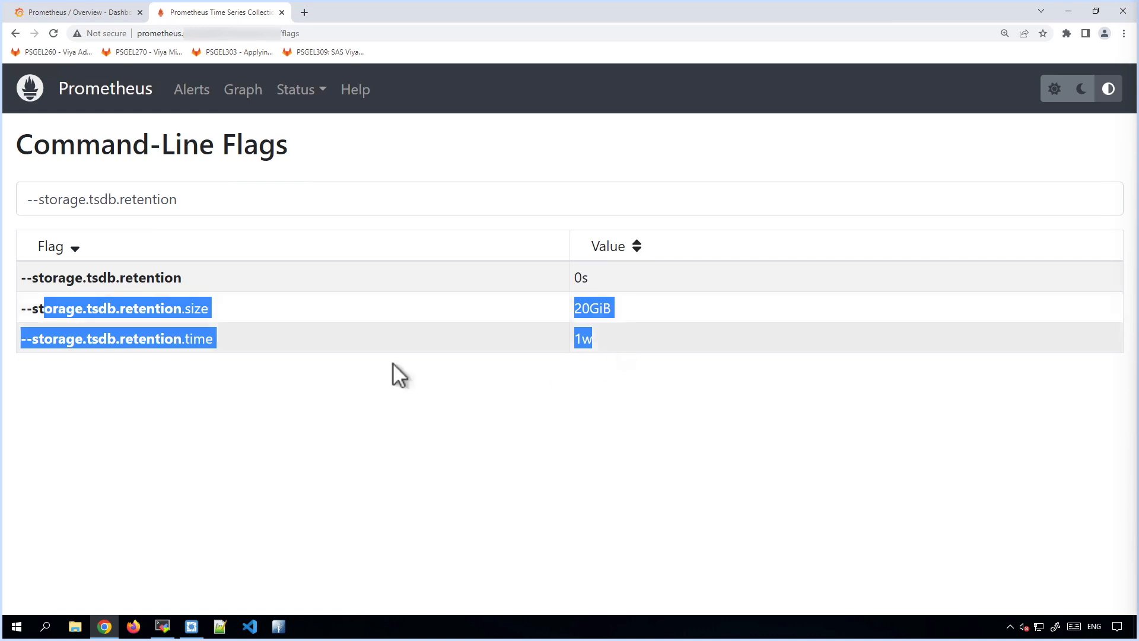
{"action": "left_click", "coordinate": [596, 356]}
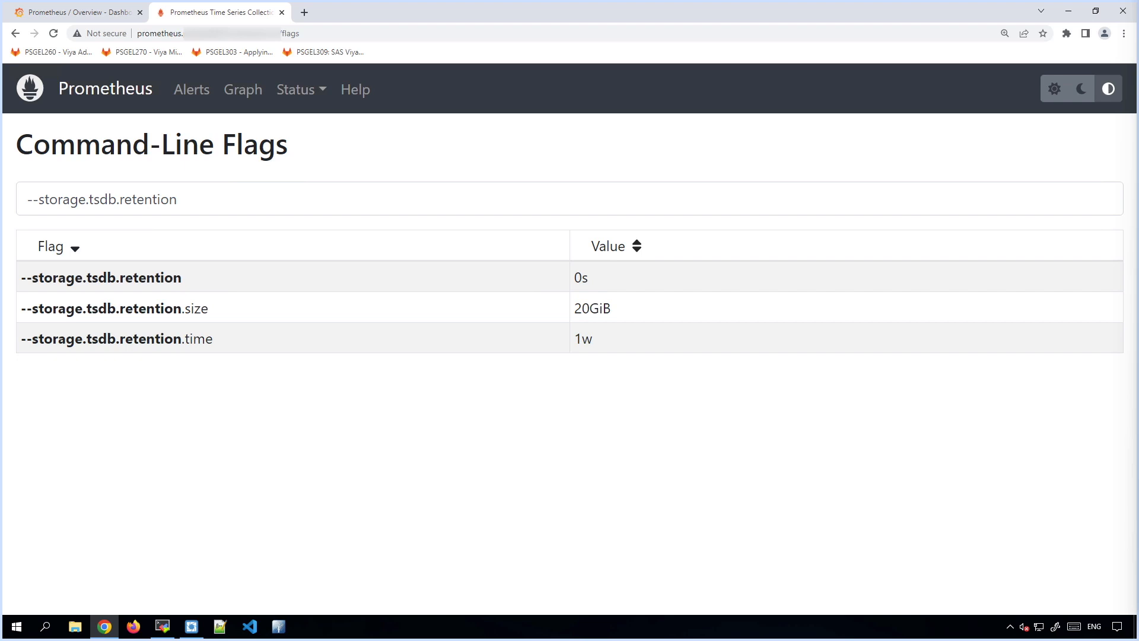
{"action": "mouse_move", "coordinate": [1078, 244]}
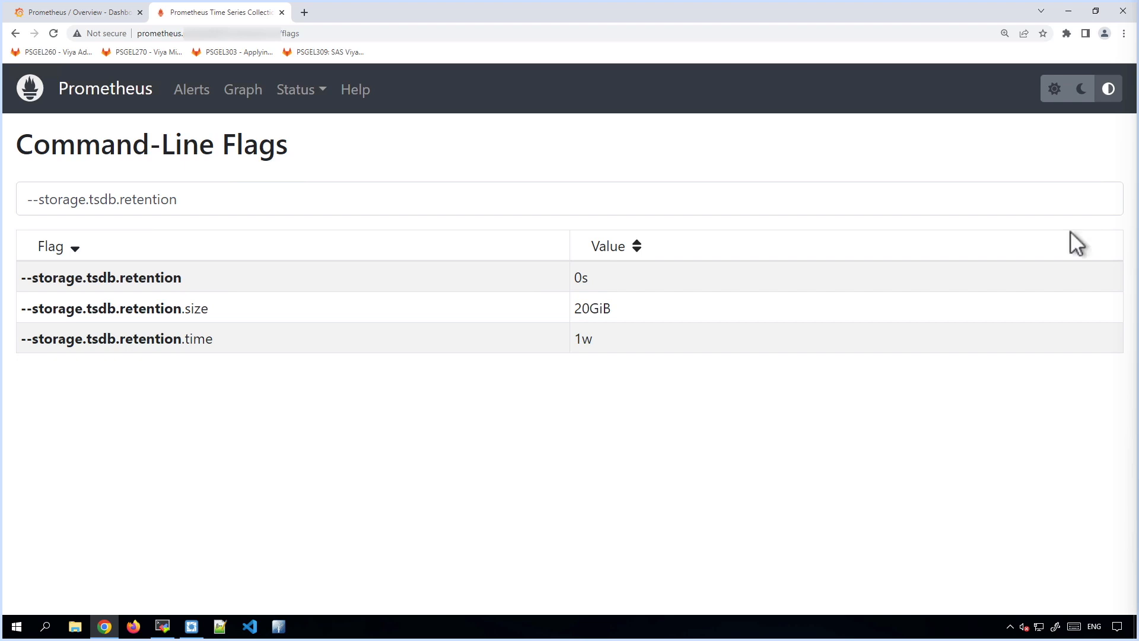
{"action": "double_click", "coordinate": [594, 308]}
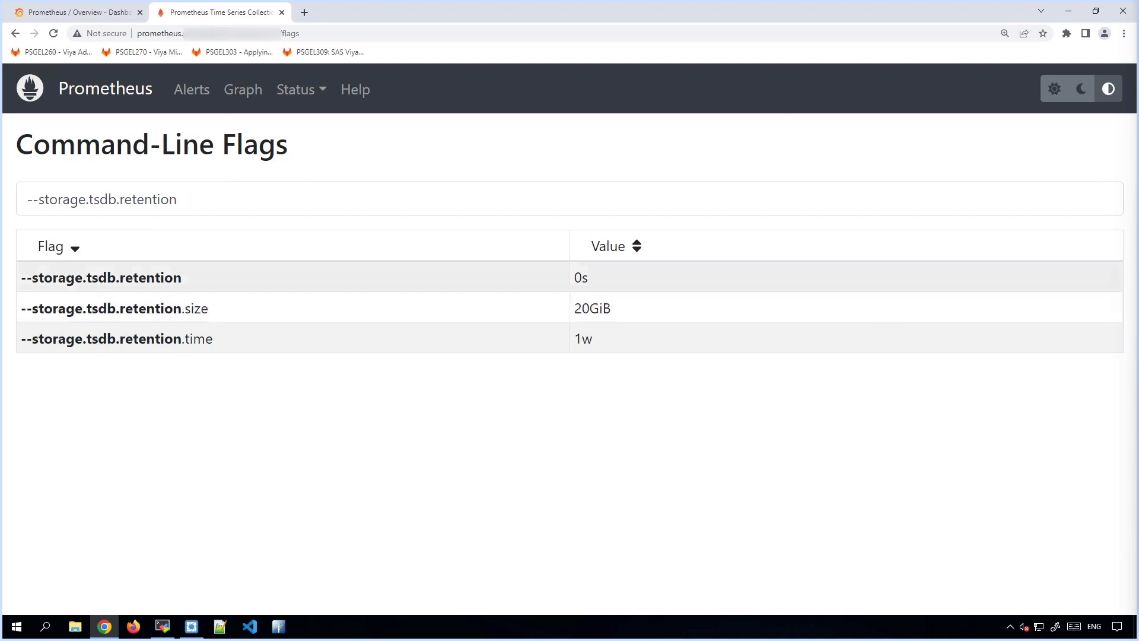
{"action": "mouse_move", "coordinate": [1034, 231]}
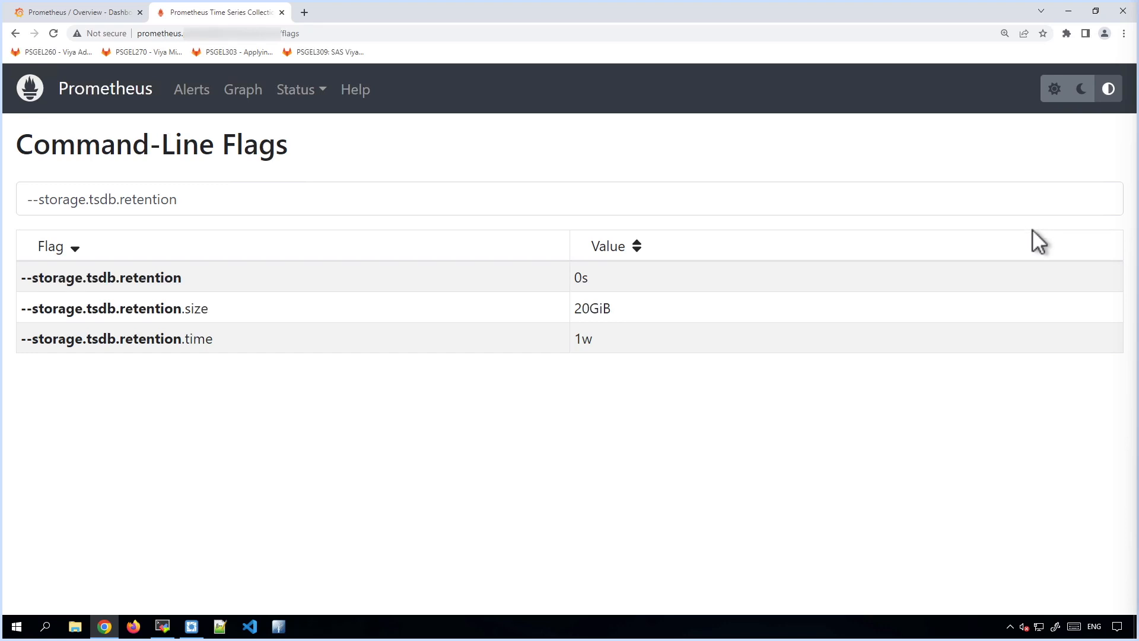
{"action": "mouse_move", "coordinate": [1029, 259]}
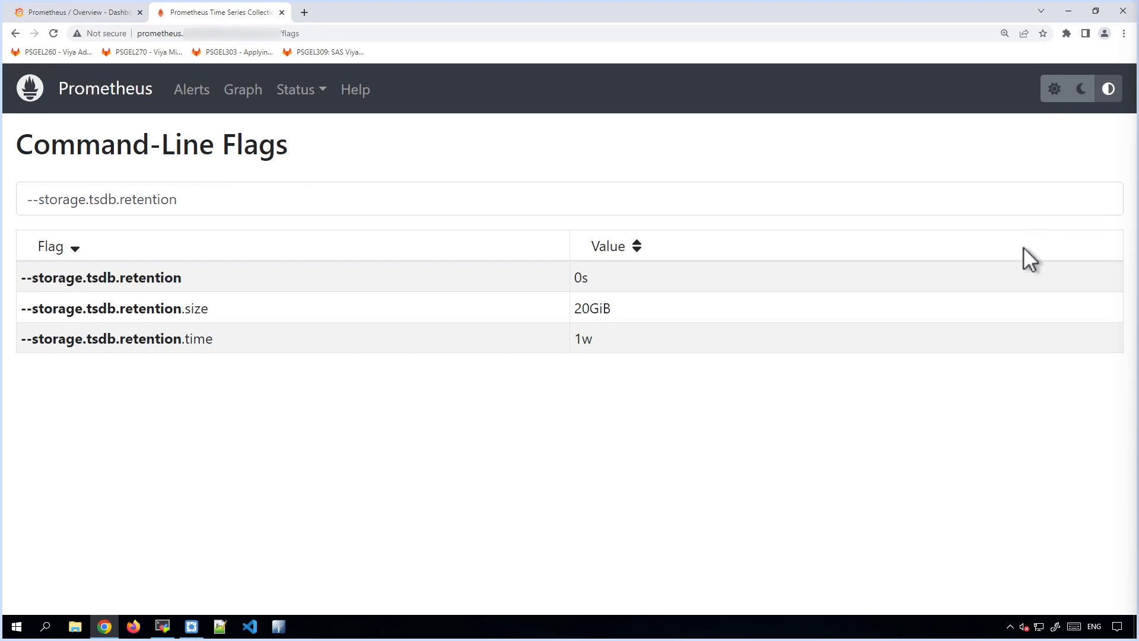
{"action": "mouse_move", "coordinate": [1034, 241]}
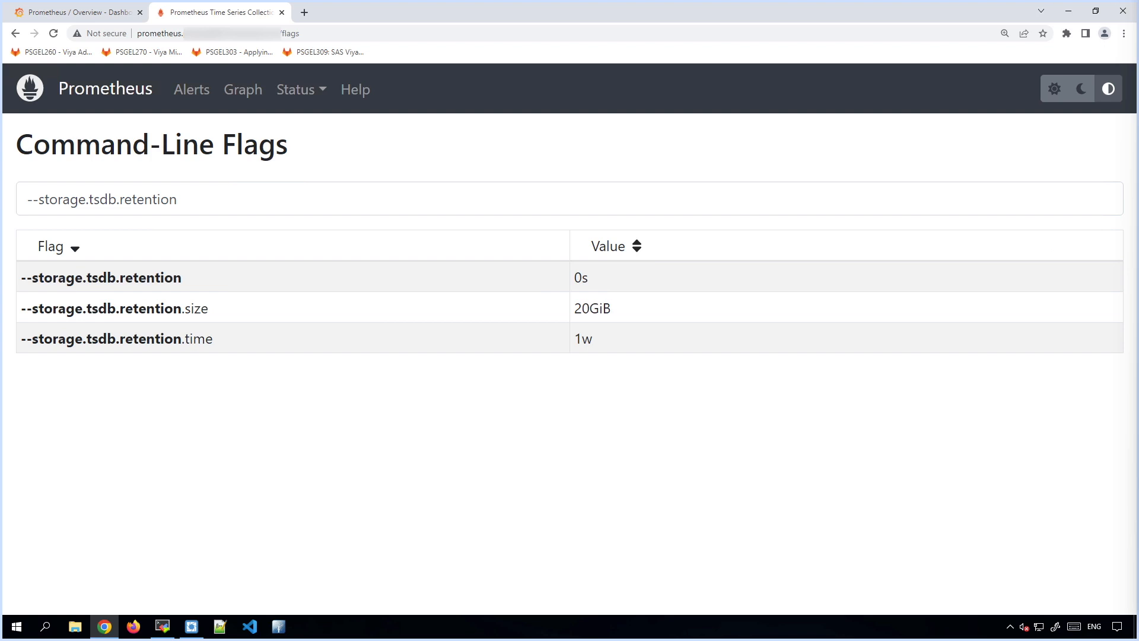
{"action": "mouse_move", "coordinate": [210, 614]}
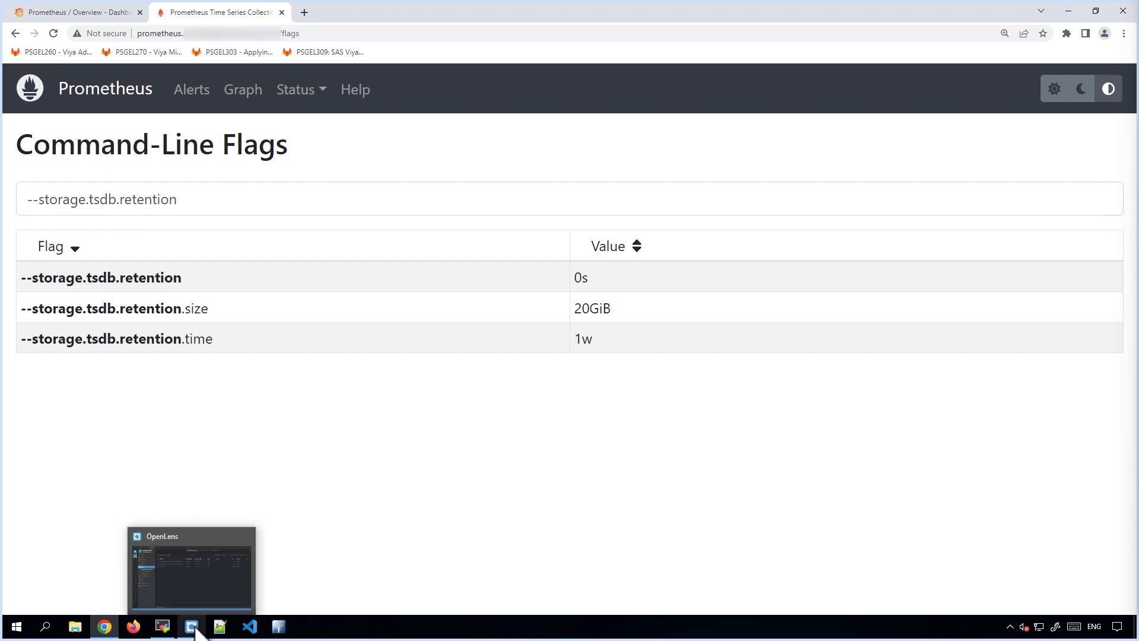
Step: List the ten running v4mmon pods in OpenLens Workloads > Pods
{"action": "left_click", "coordinate": [191, 626]}
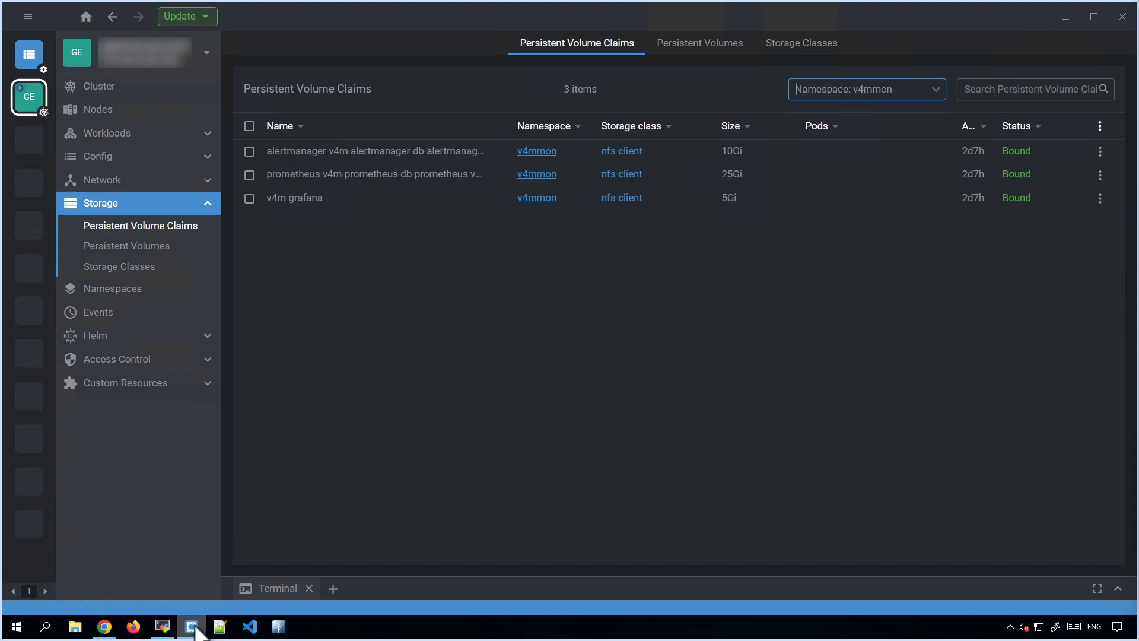
{"action": "mouse_move", "coordinate": [517, 449]}
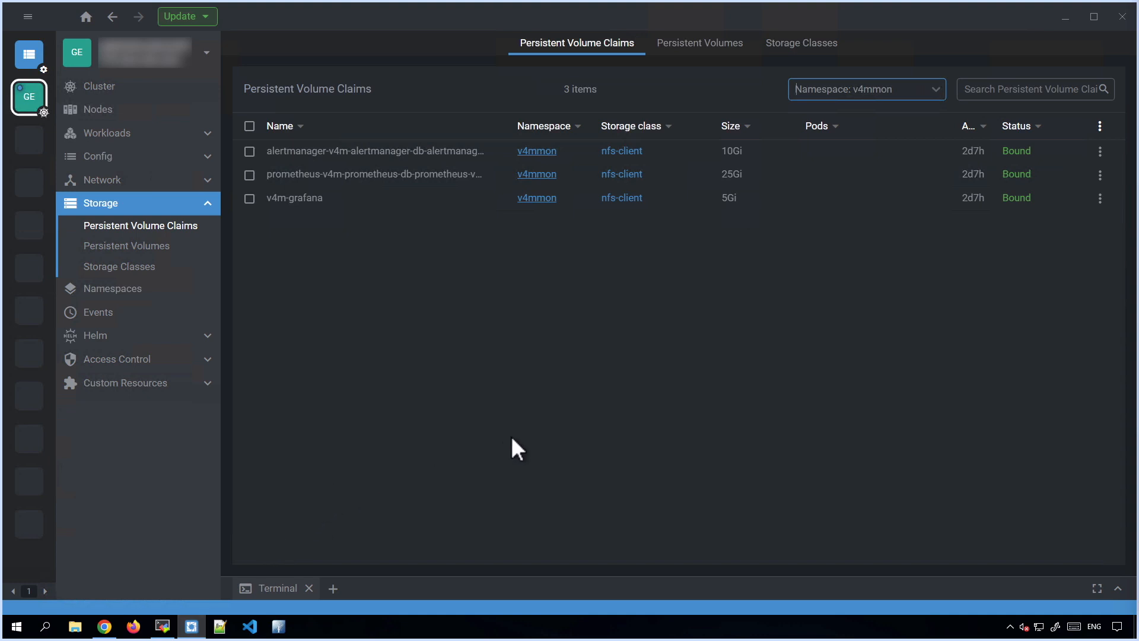
{"action": "mouse_move", "coordinate": [310, 312]}
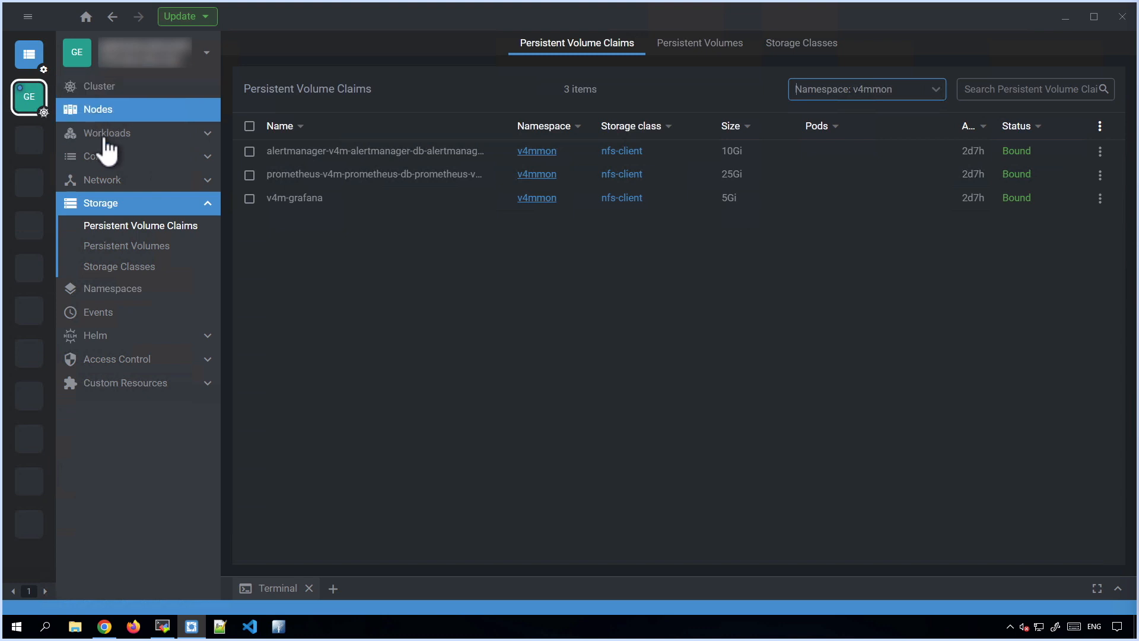
{"action": "left_click", "coordinate": [109, 133]}
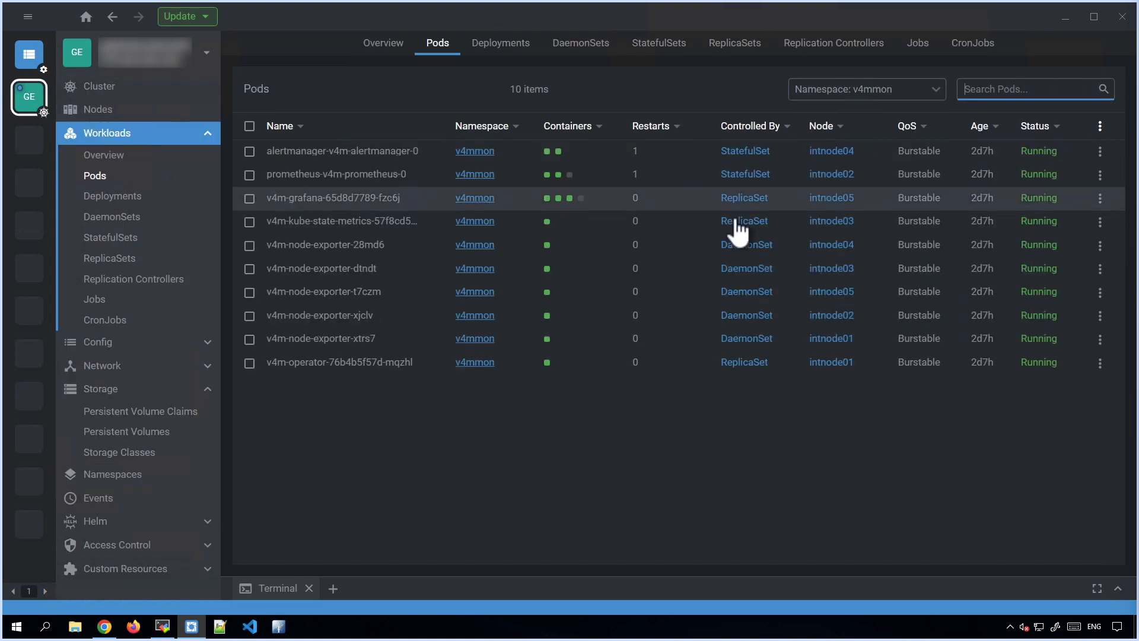
{"action": "mouse_move", "coordinate": [348, 175]}
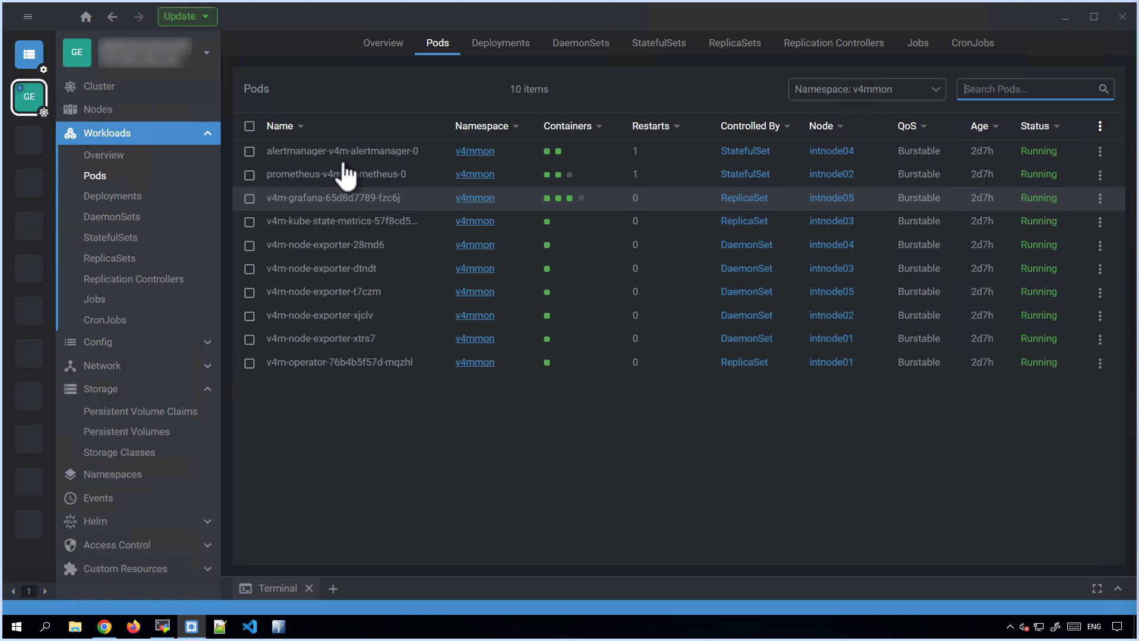
{"action": "mouse_move", "coordinate": [366, 465]}
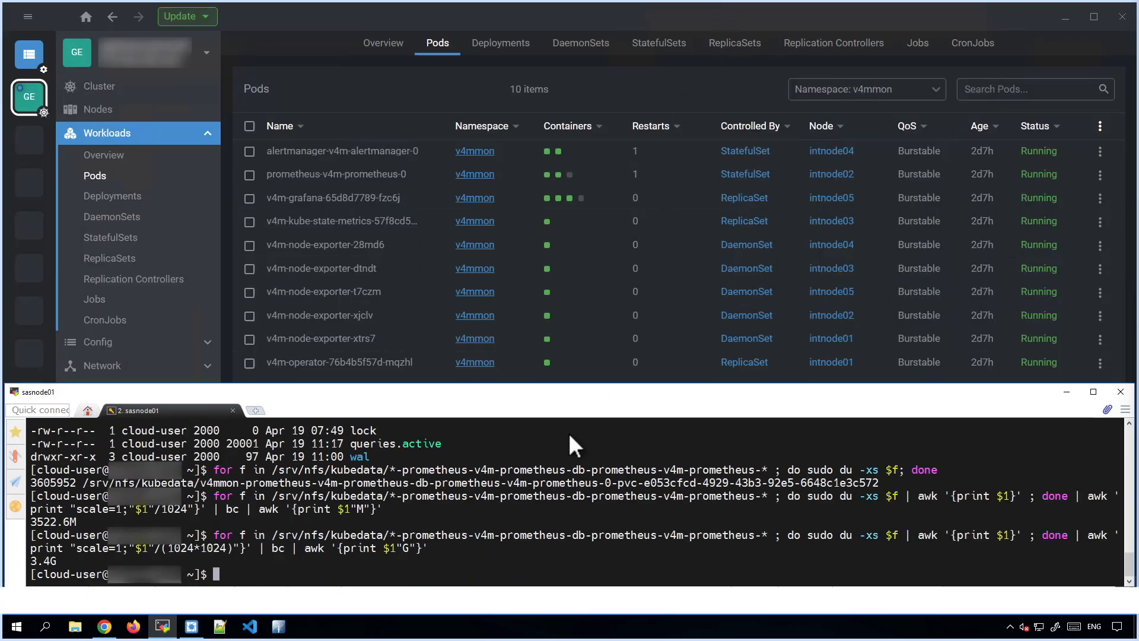
Step: Clear the terminal and kubectl patch v4m-prometheus with retention 6d, then retentionSize
{"action": "type", "text": "clear"}
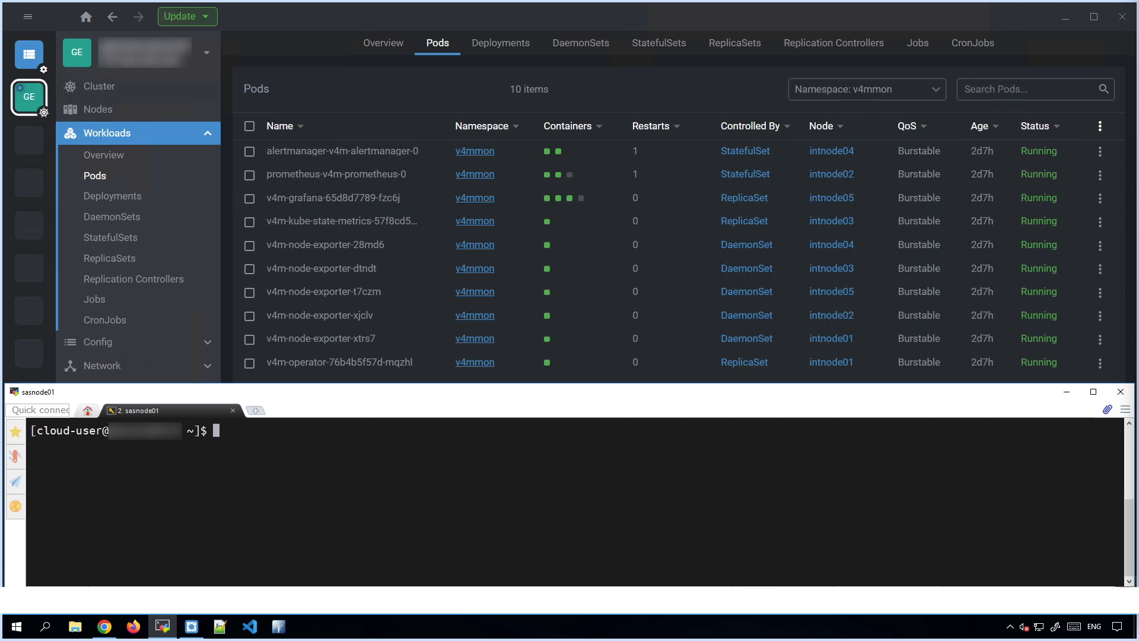
{"action": "mouse_move", "coordinate": [636, 424]}
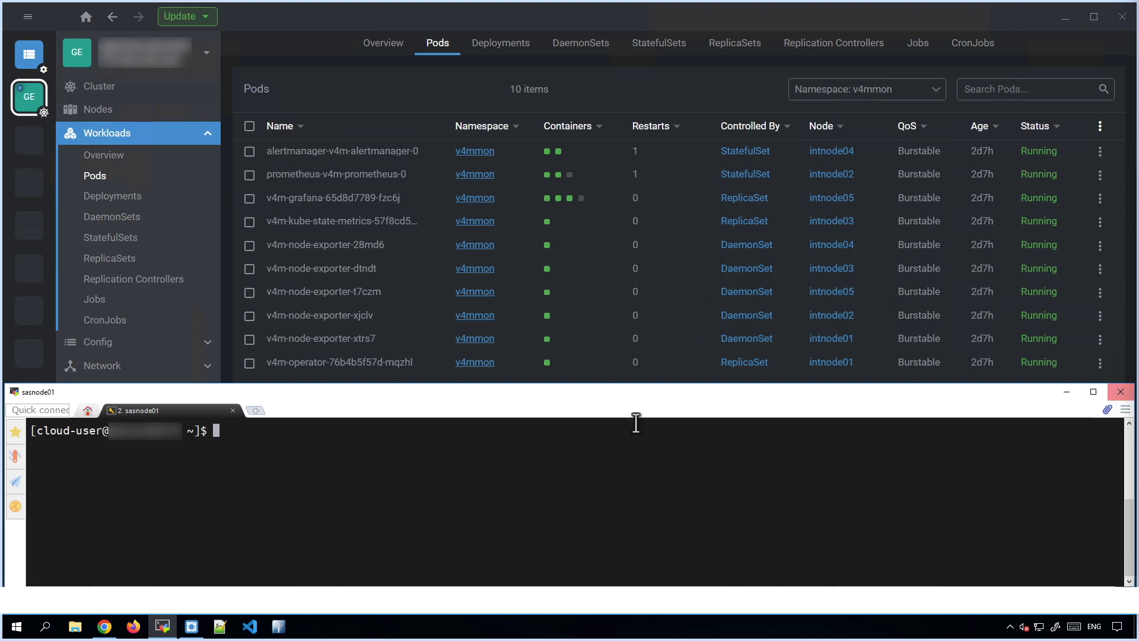
{"action": "type", "text": "kubectl -n v4mmon patch prometheus v4m-prometheus --type merge --patch '{ \"spec\": { \"retention\": \"6d\" }}'"}
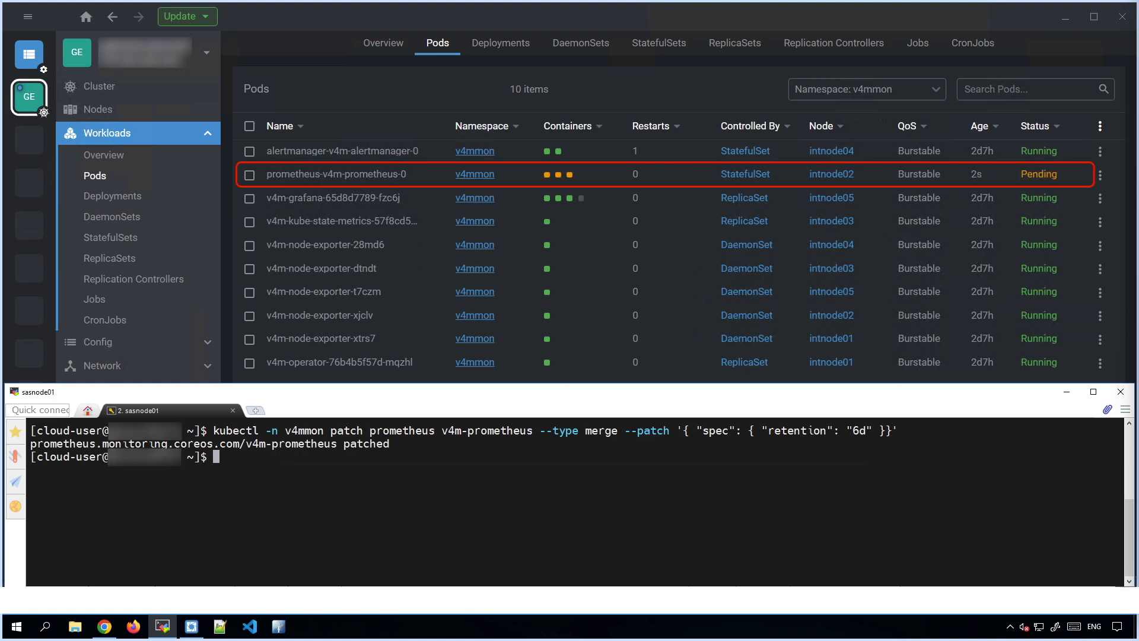
{"action": "type", "text": "kubectl -n v4mmon patch prometheus v4m-prometheus --type merge --patch '{ \"spec\": { \"retentionSize\": \"15GiB\" }}'"}
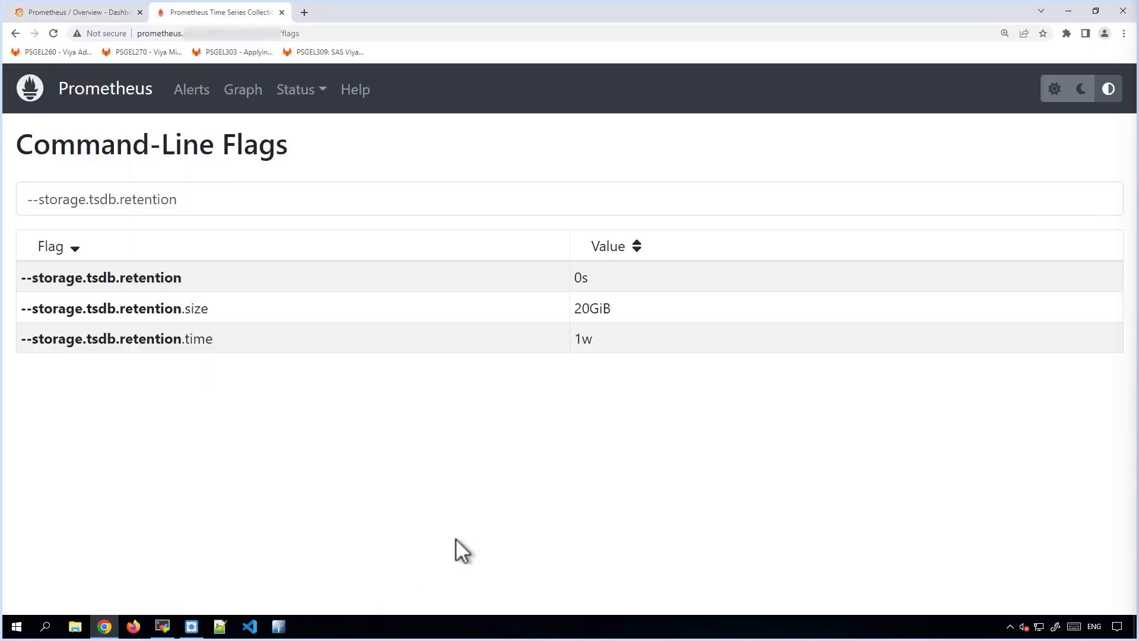
Step: Refilter the flags by --storage.tsdb.retention, confirming retention 6d and 15GiB
{"action": "triple_click", "coordinate": [100, 199]}
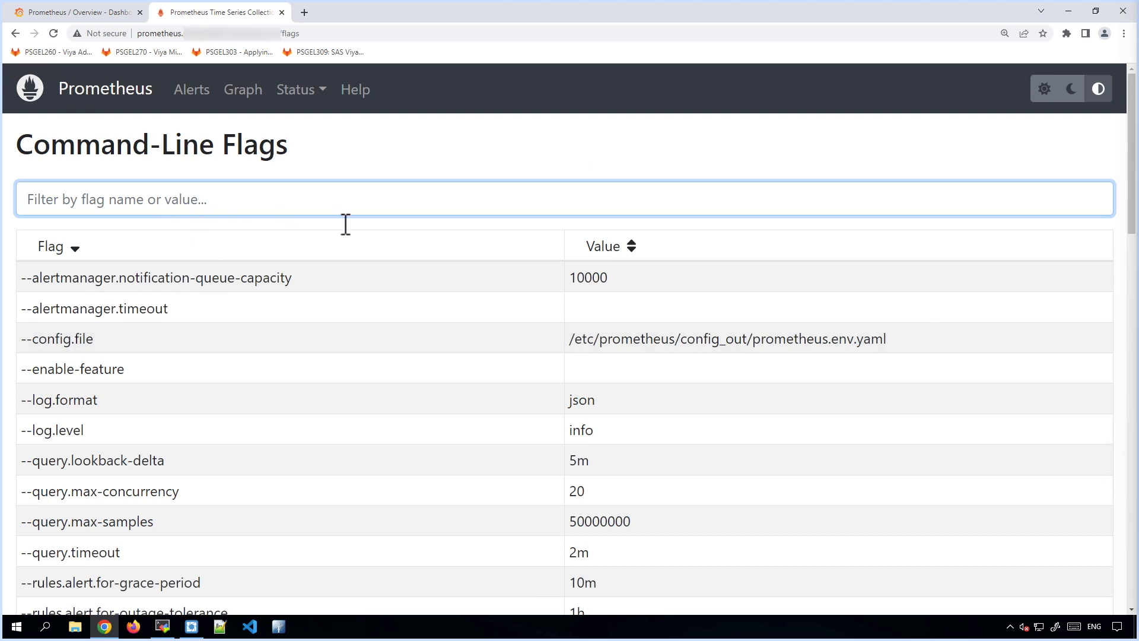
{"action": "type", "text": "--storage.tsdb.retention"}
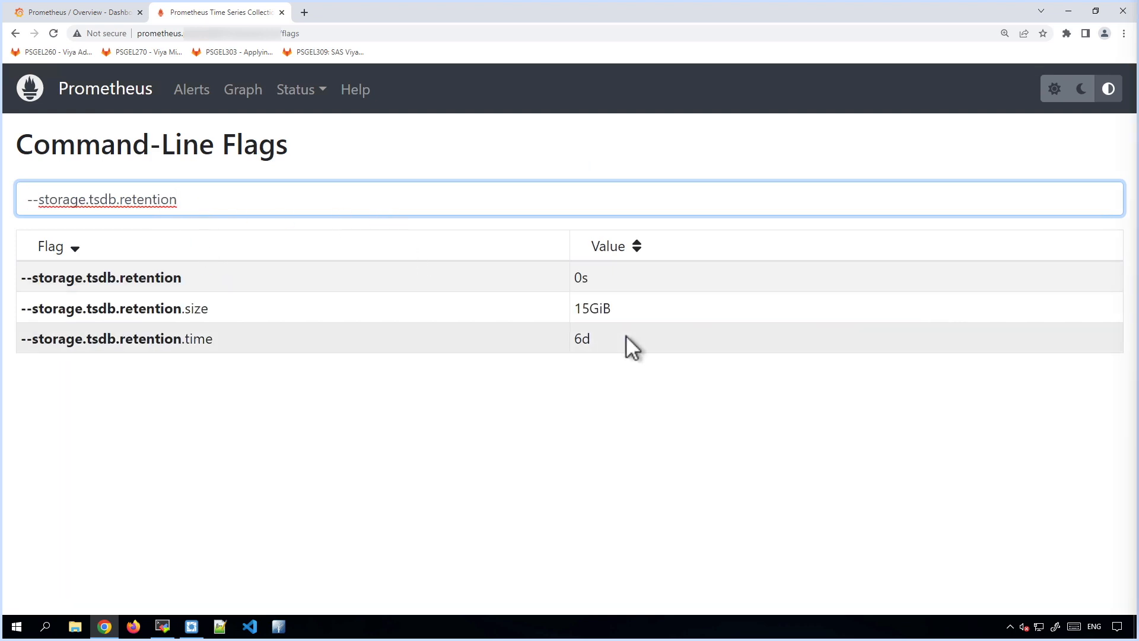
{"action": "mouse_move", "coordinate": [635, 325]}
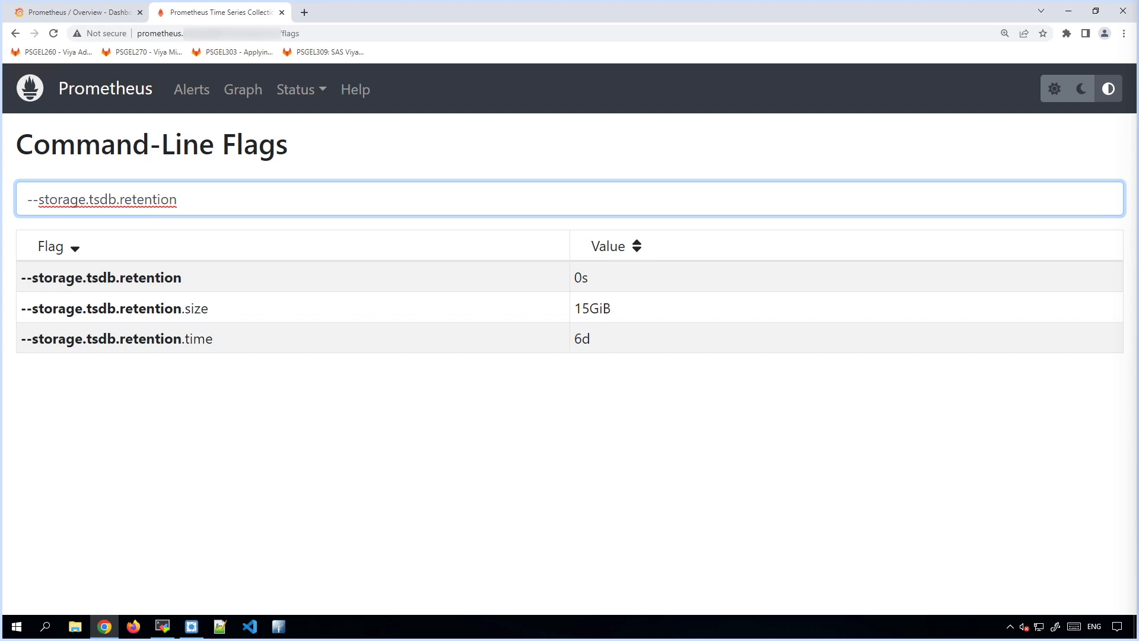
{"action": "mouse_move", "coordinate": [655, 591]}
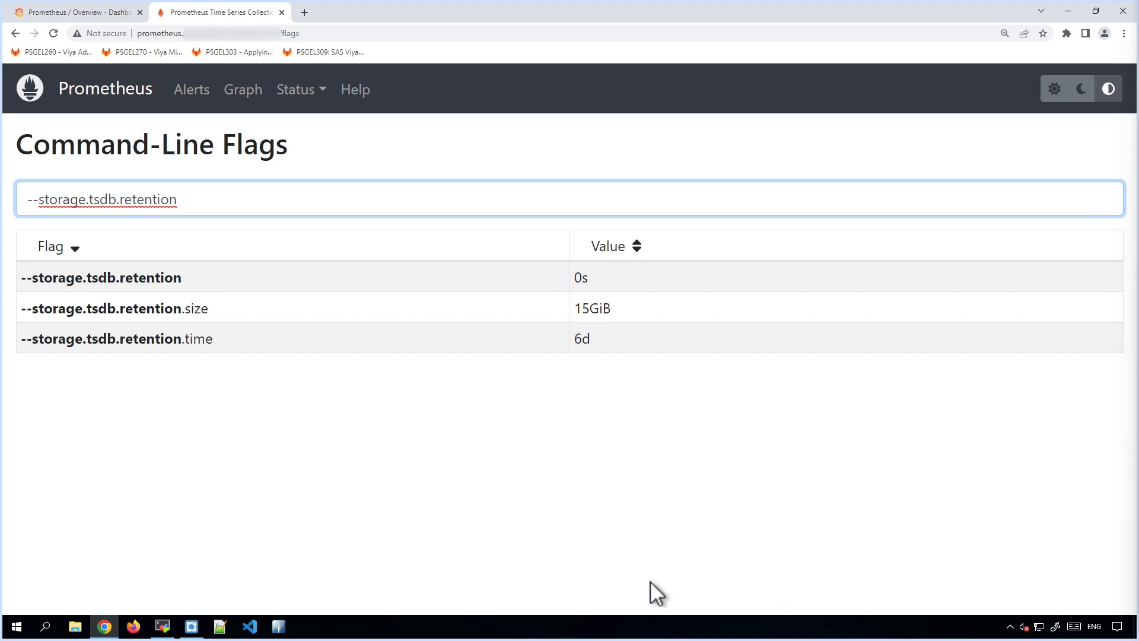
{"action": "left_click", "coordinate": [162, 625]}
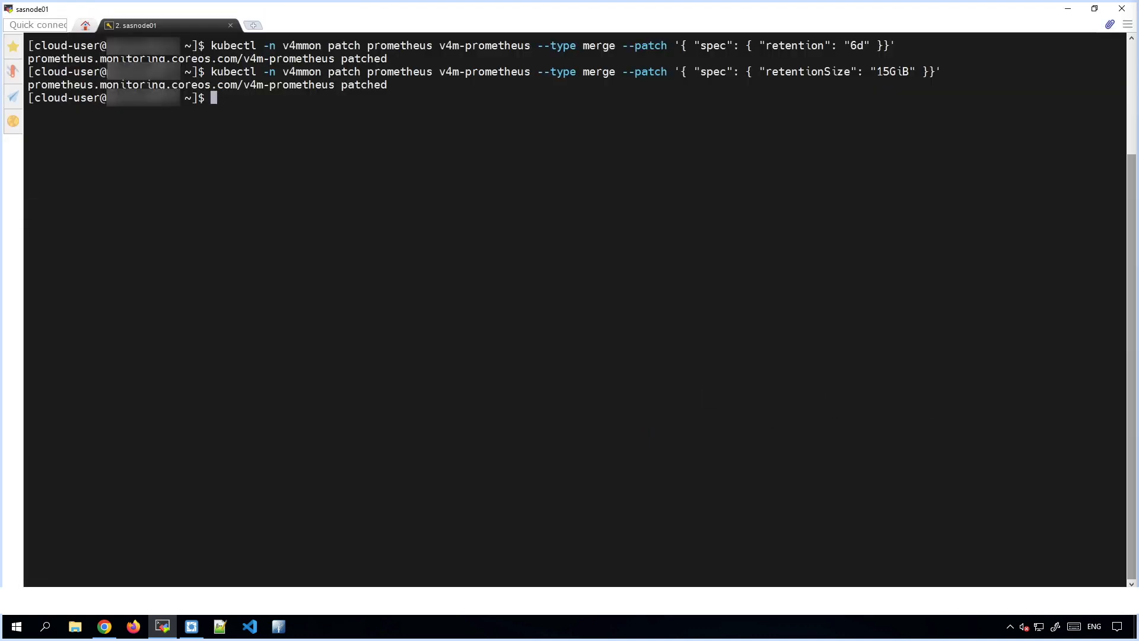
{"action": "mouse_move", "coordinate": [958, 122]}
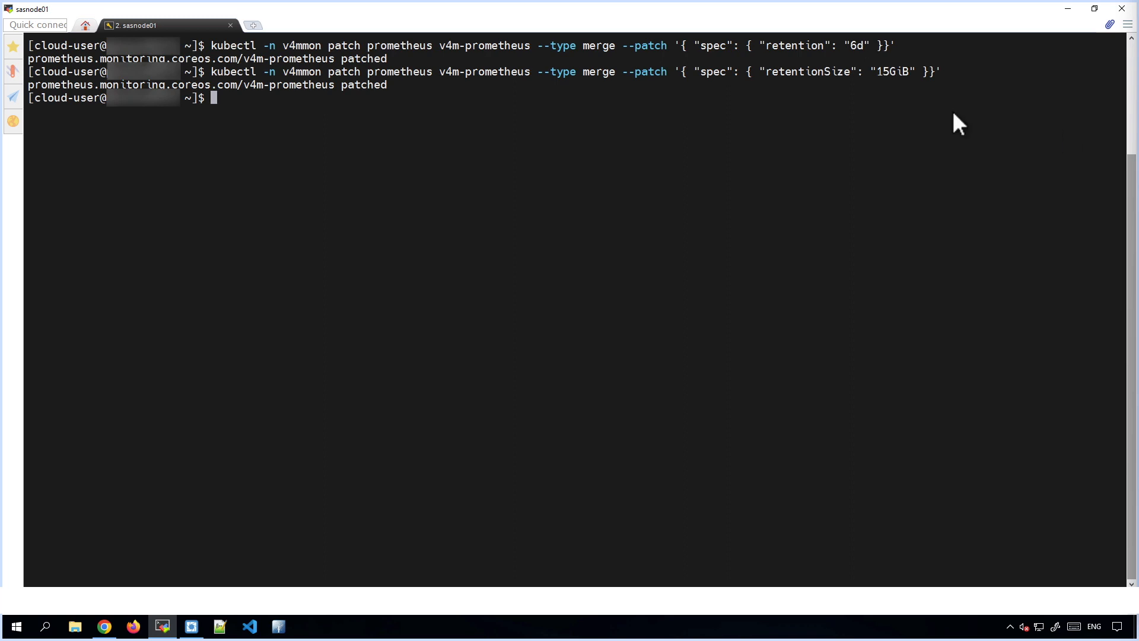
{"action": "mouse_move", "coordinate": [334, 122]}
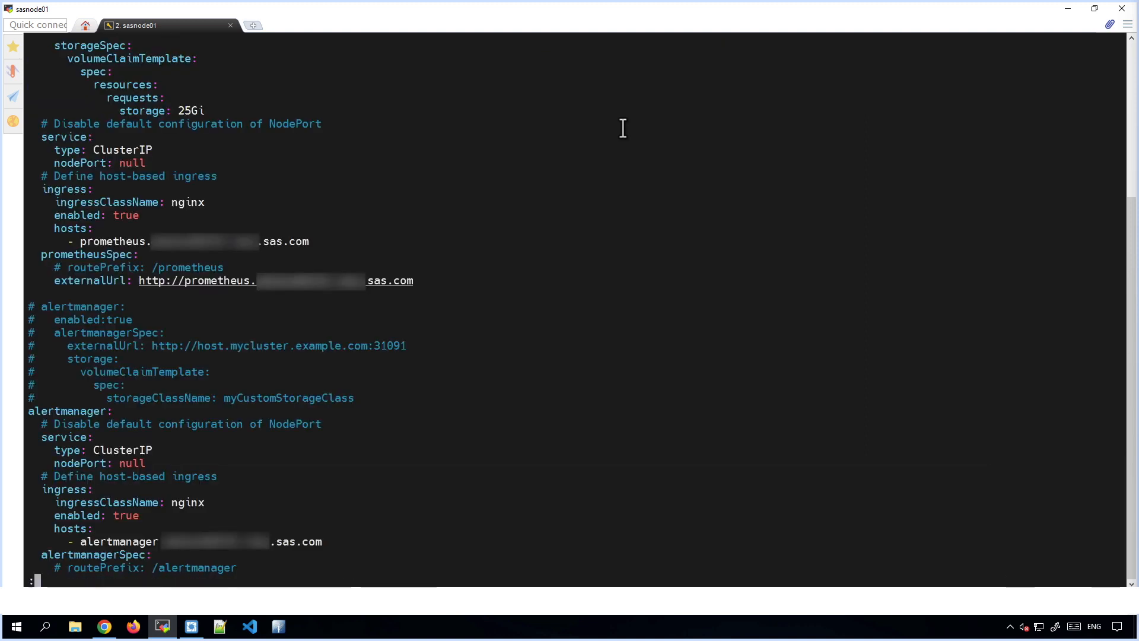
Step: In vi, change retention 7d to 6d and retentionSize 20GiB to 15GiB, then save with :wq
{"action": "type", "text": ":set nu"}
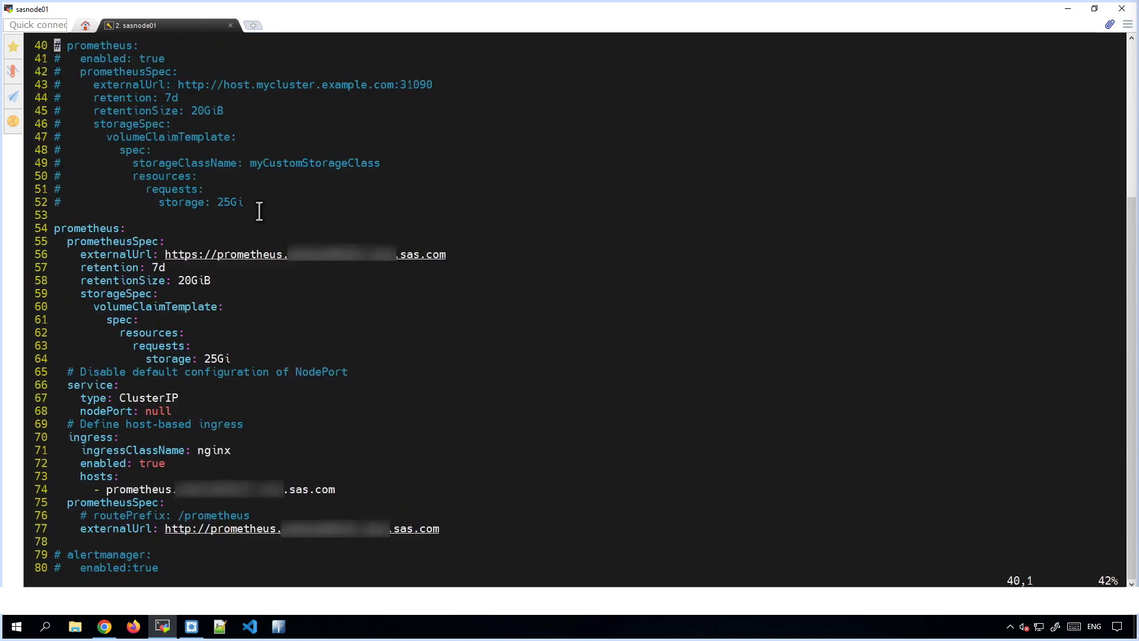
{"action": "scroll", "scroll_direction": "up", "scroll_amount": 3}
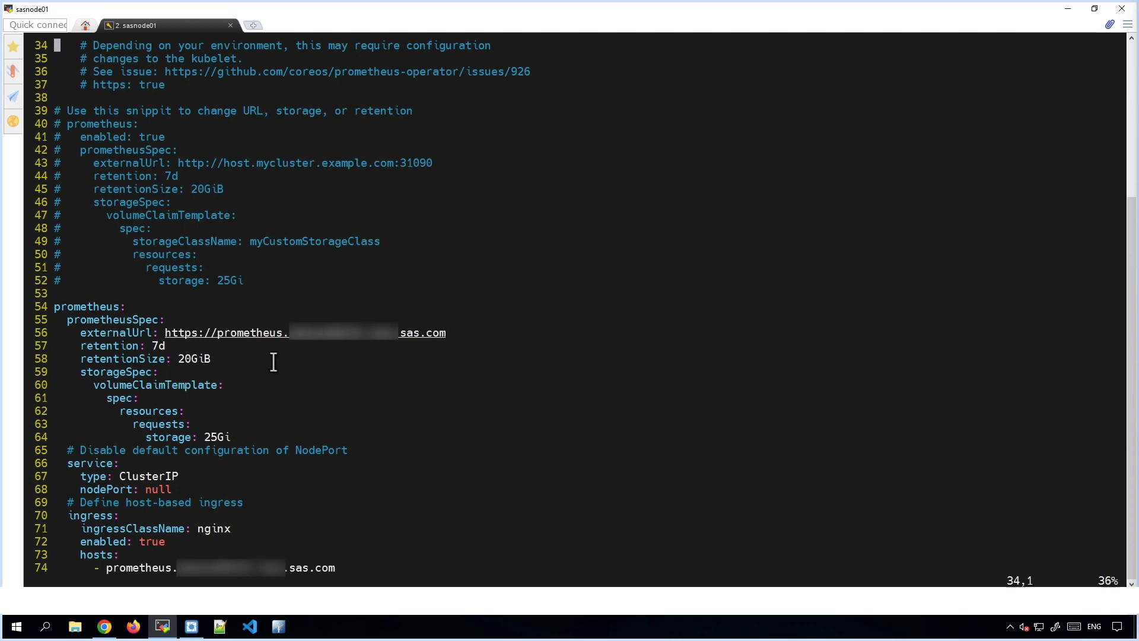
{"action": "mouse_move", "coordinate": [156, 346]}
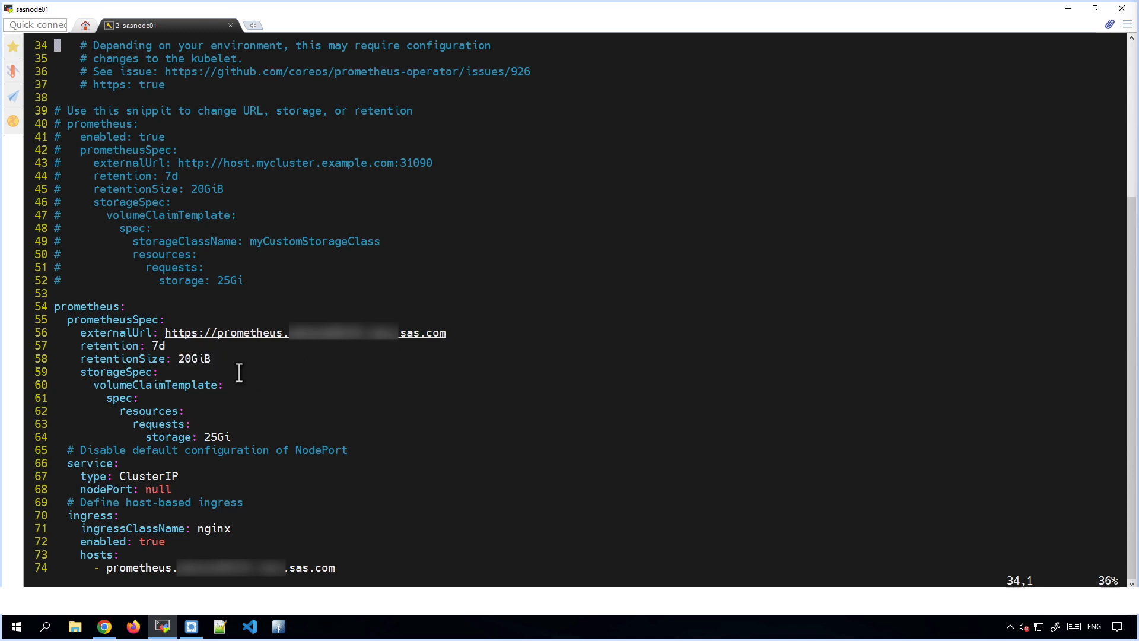
{"action": "mouse_move", "coordinate": [259, 340]}
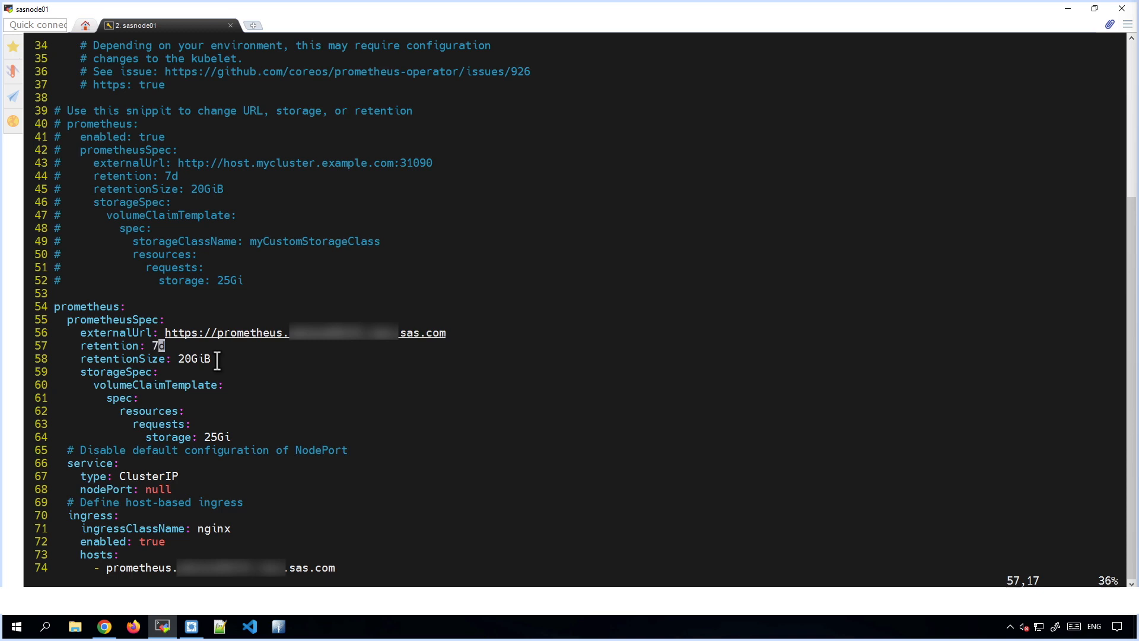
{"action": "key", "text": "x"}
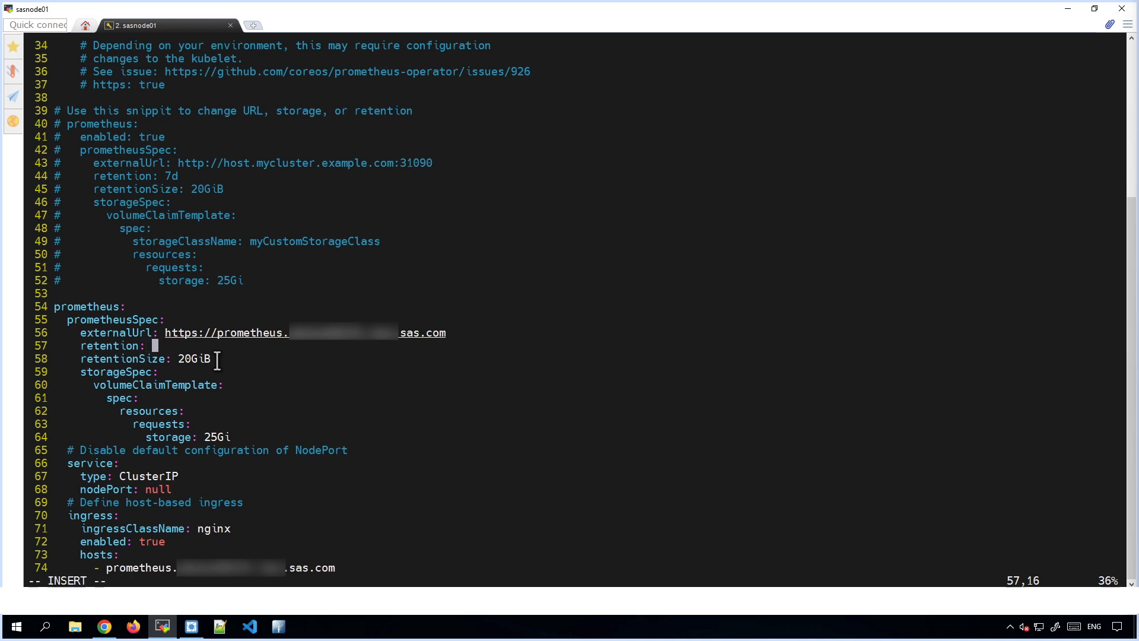
{"action": "type", "text": "6d"}
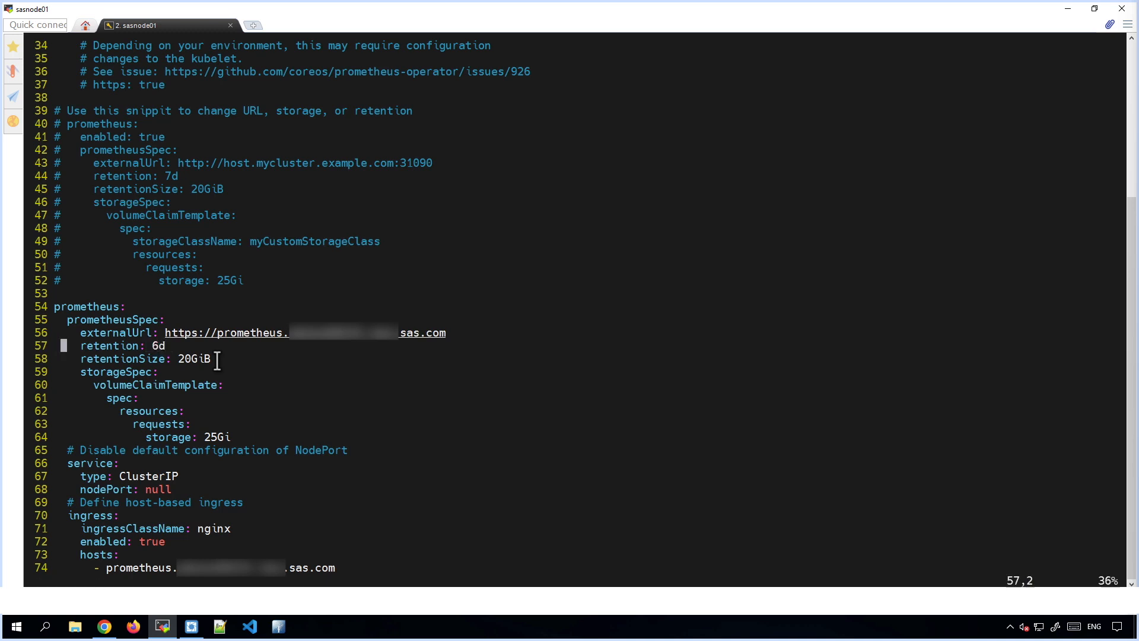
{"action": "left_click", "coordinate": [82, 359]}
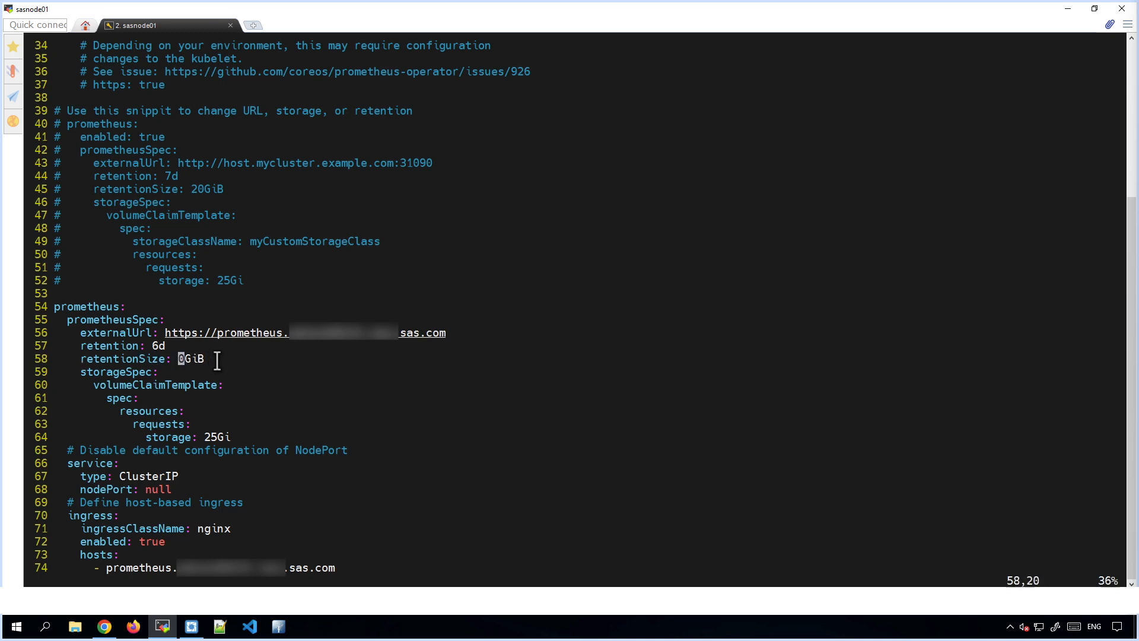
{"action": "type", "text": "15"}
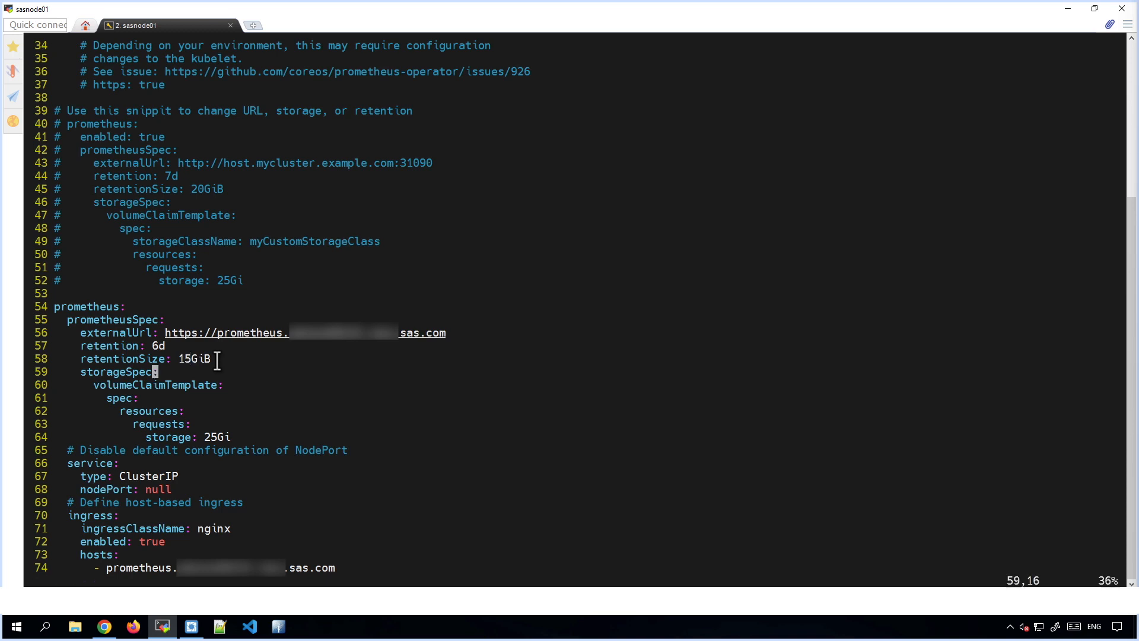
{"action": "type", "text": ":wq"}
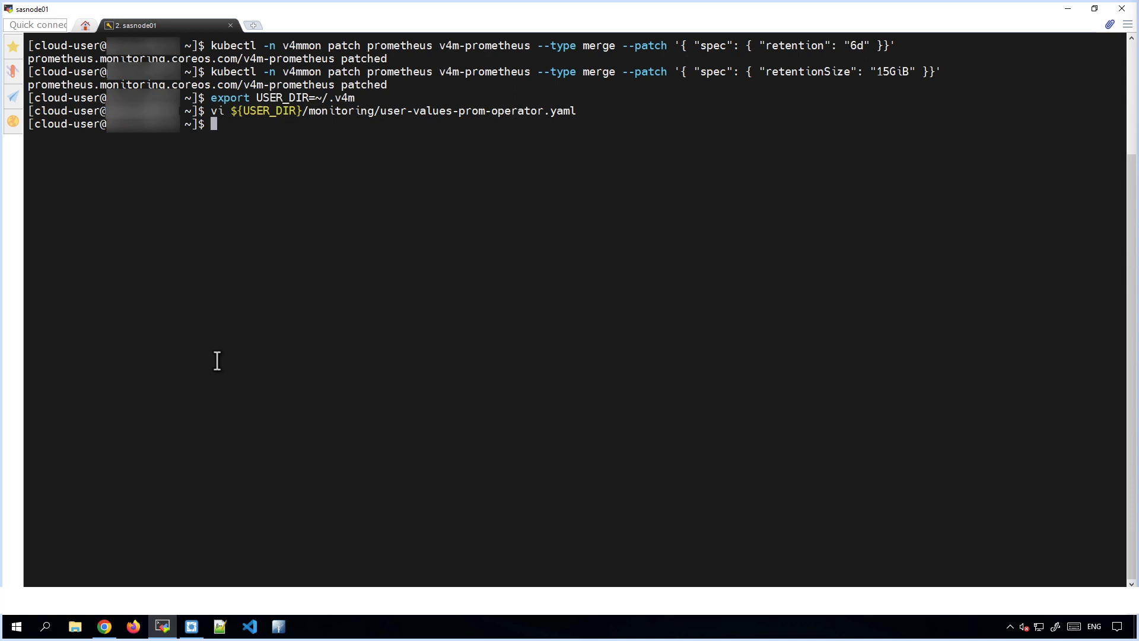
{"action": "mouse_move", "coordinate": [343, 37]}
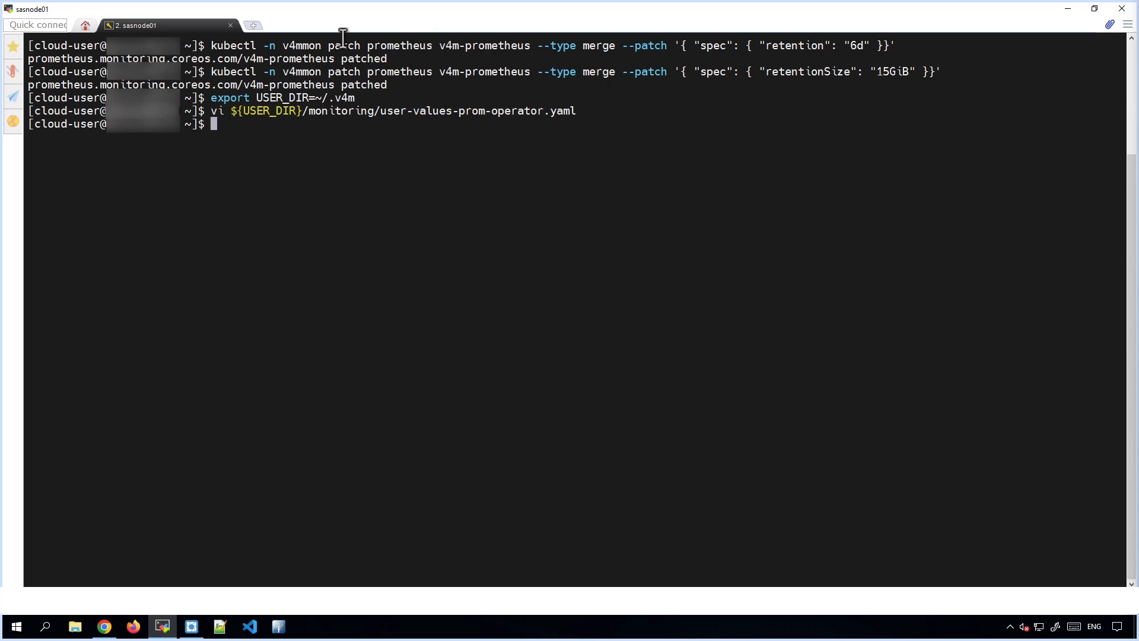
{"action": "mouse_move", "coordinate": [504, 51]}
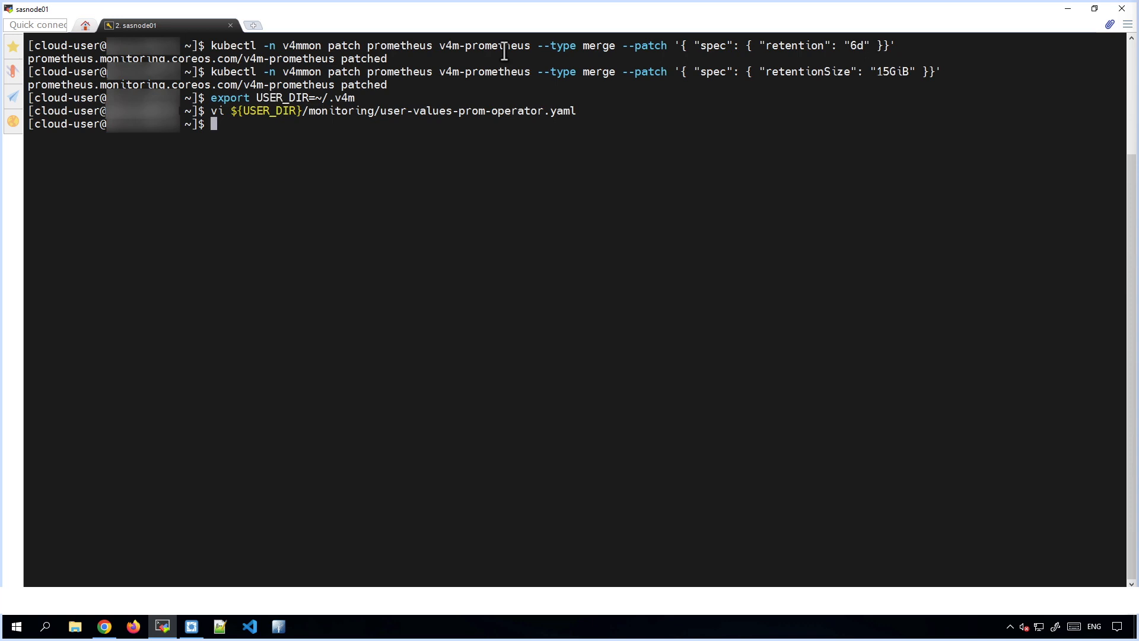